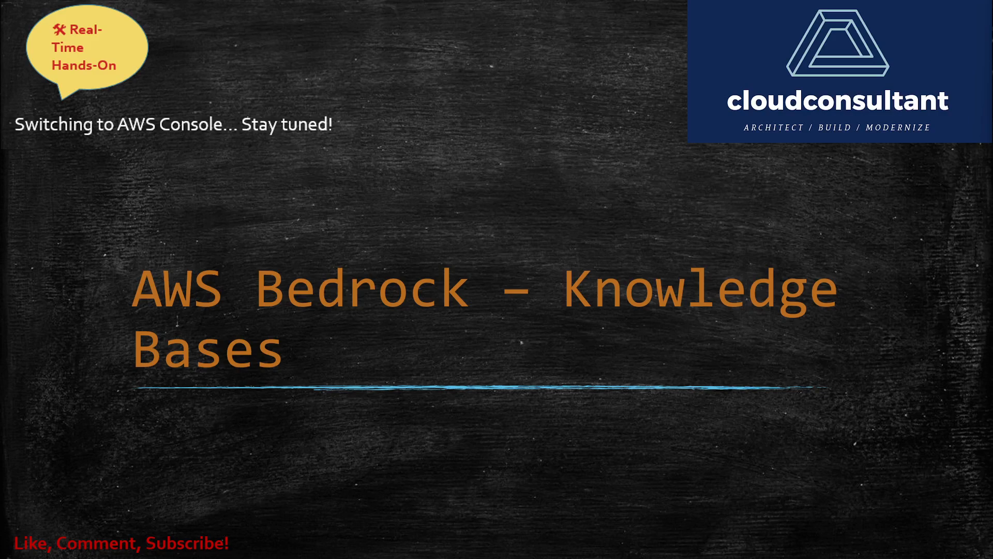
mouse_move(621, 382)
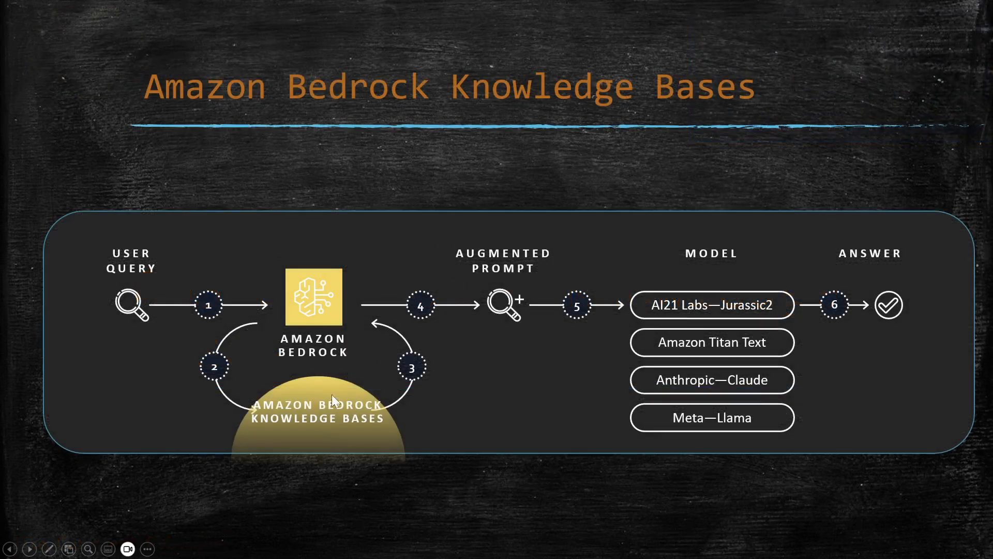
mouse_move(358, 397)
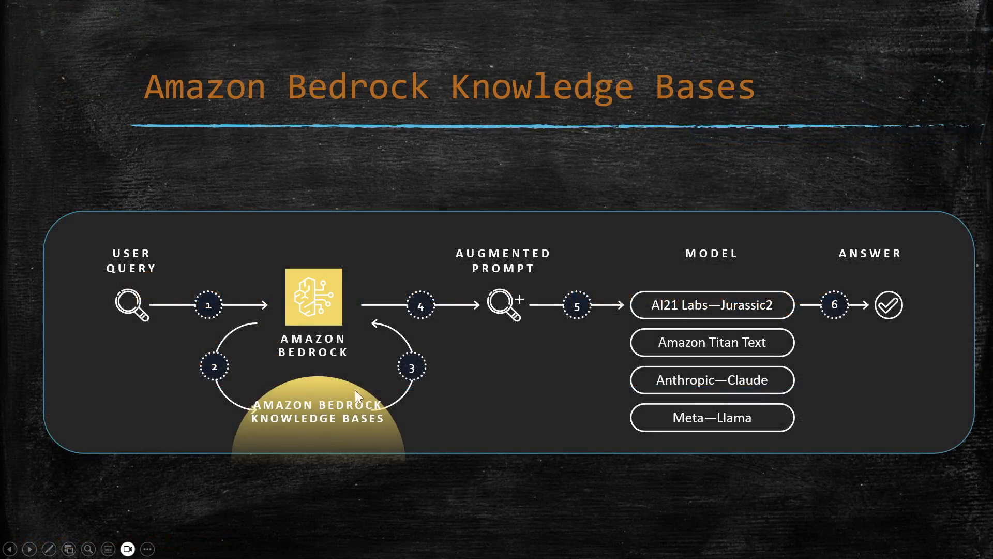
Step: Advance the slideshow to the Bedrock Knowledge Bases query-flow diagram slide
click(49, 549)
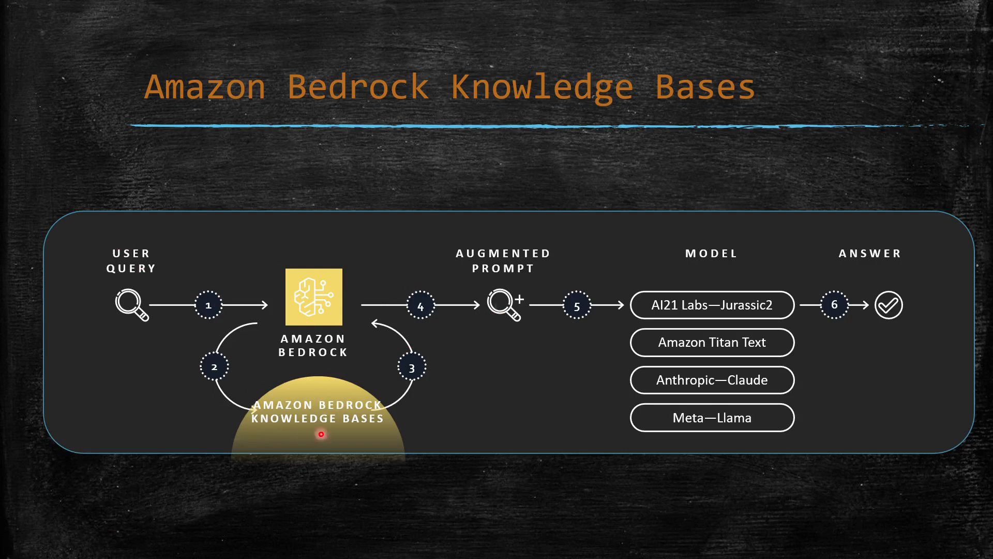
mouse_move(484, 325)
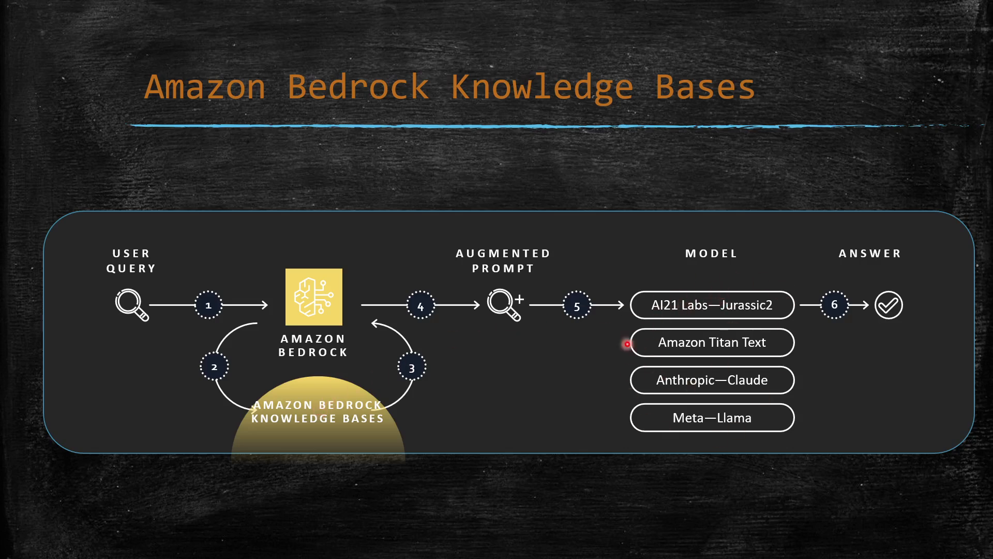
mouse_move(355, 371)
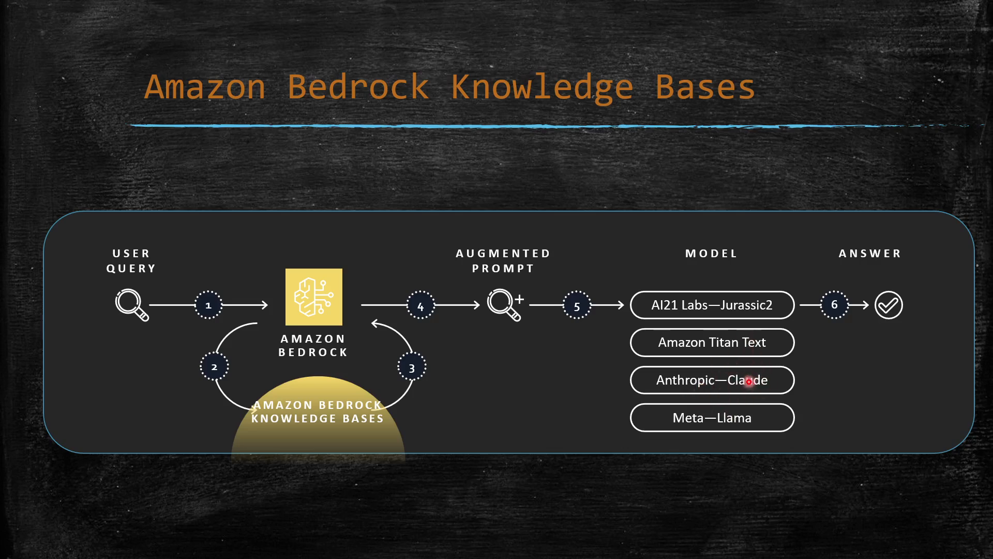
mouse_move(971, 382)
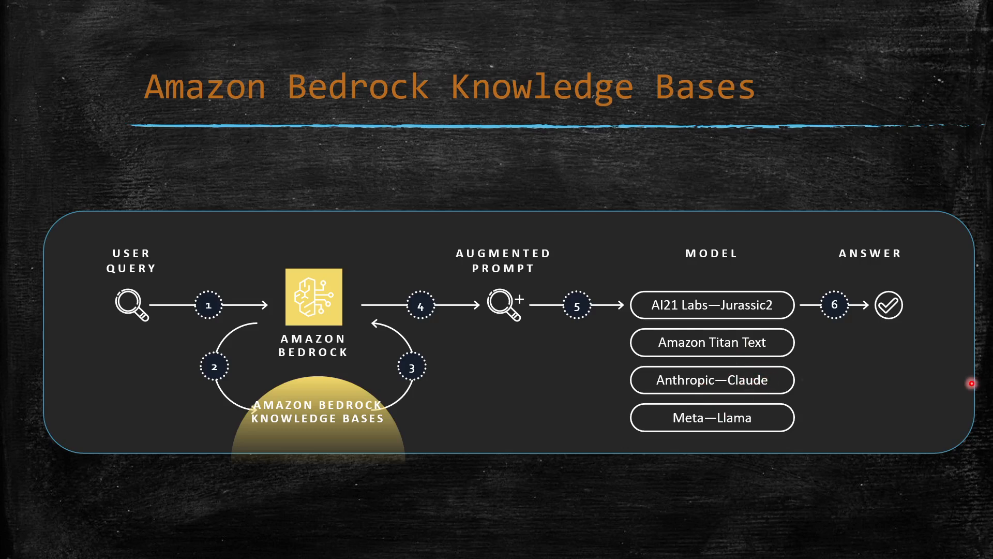
mouse_move(828, 393)
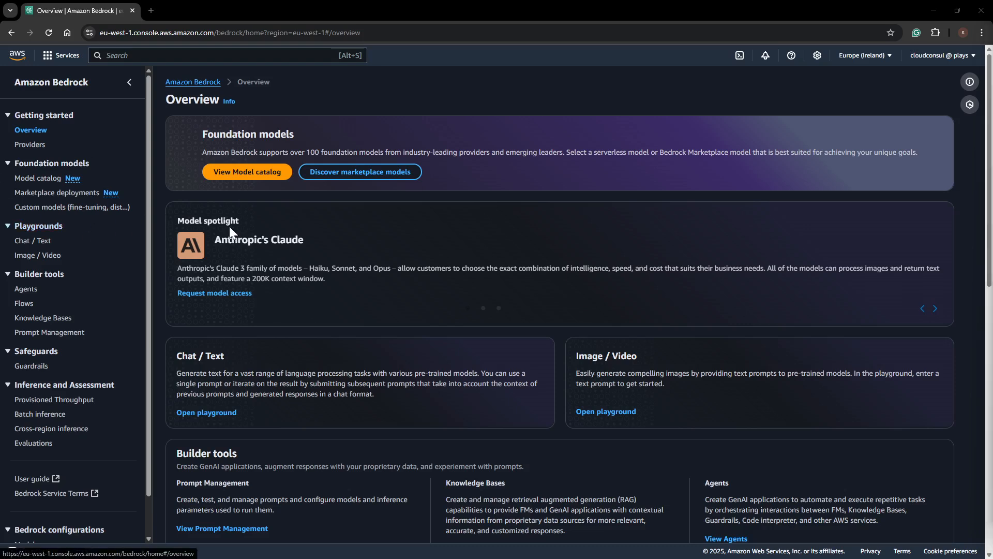
mouse_move(101, 220)
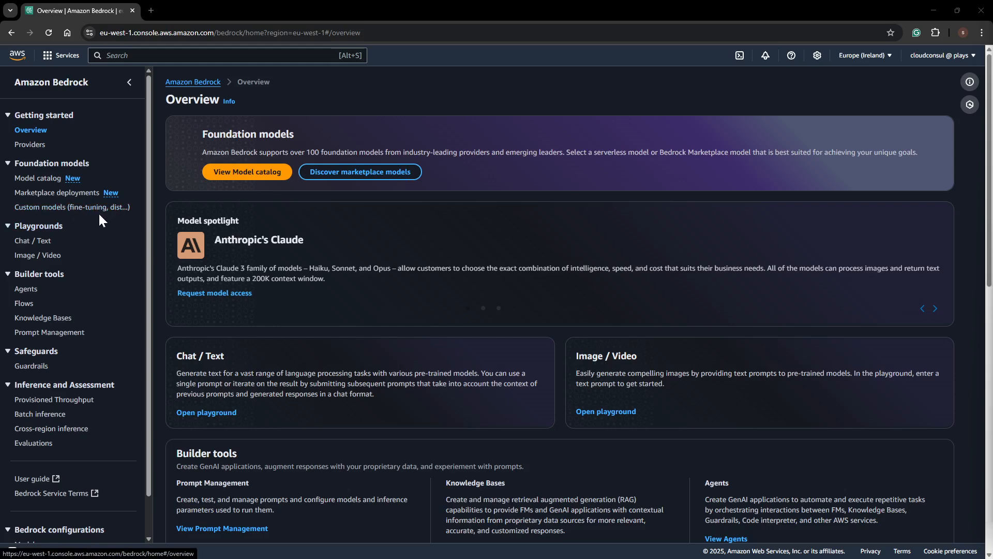
mouse_move(38, 225)
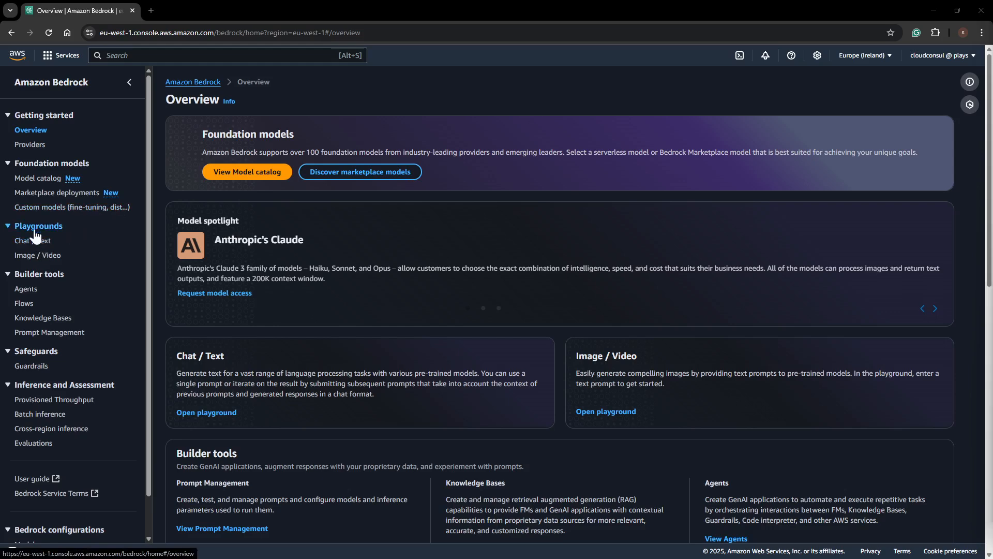
mouse_move(69, 300)
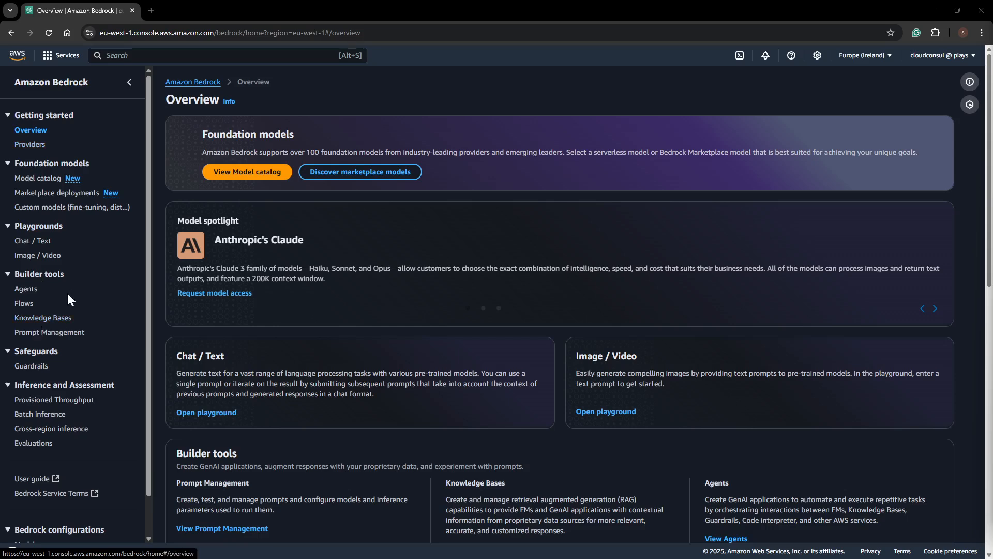
mouse_move(37, 319)
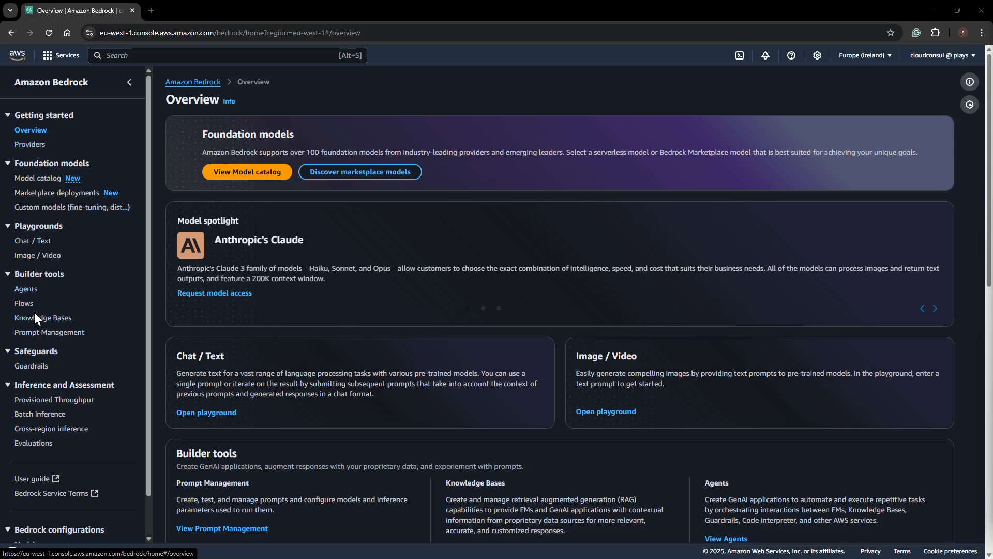
Step: Show the Knowledge Bases page and expand the Create menu of knowledge base types
click(43, 317)
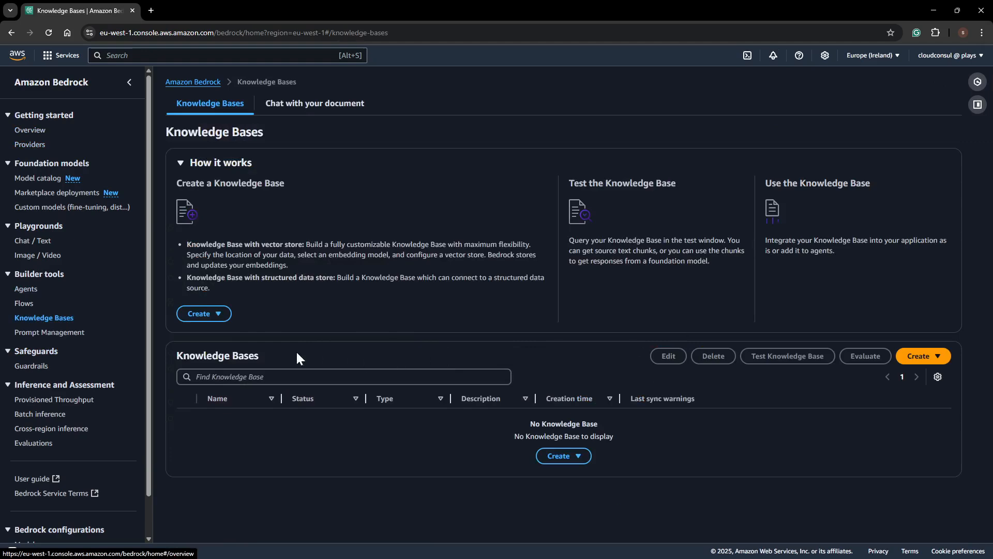
click(921, 355)
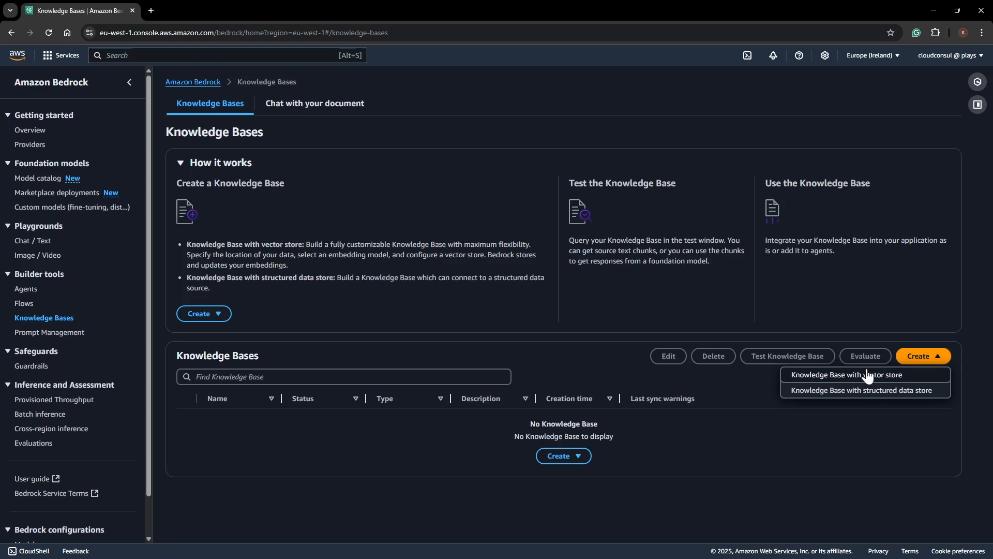
mouse_move(838, 378)
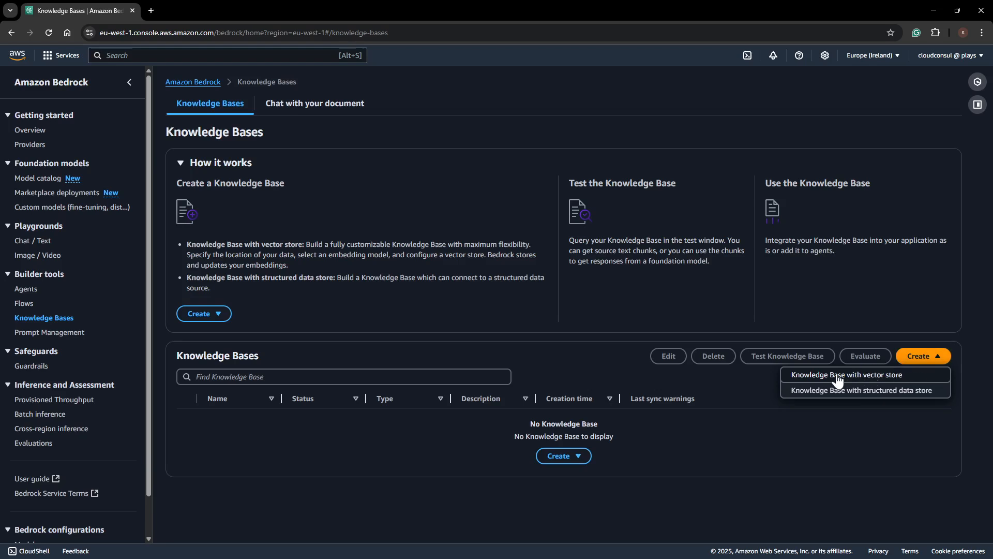
mouse_move(868, 384)
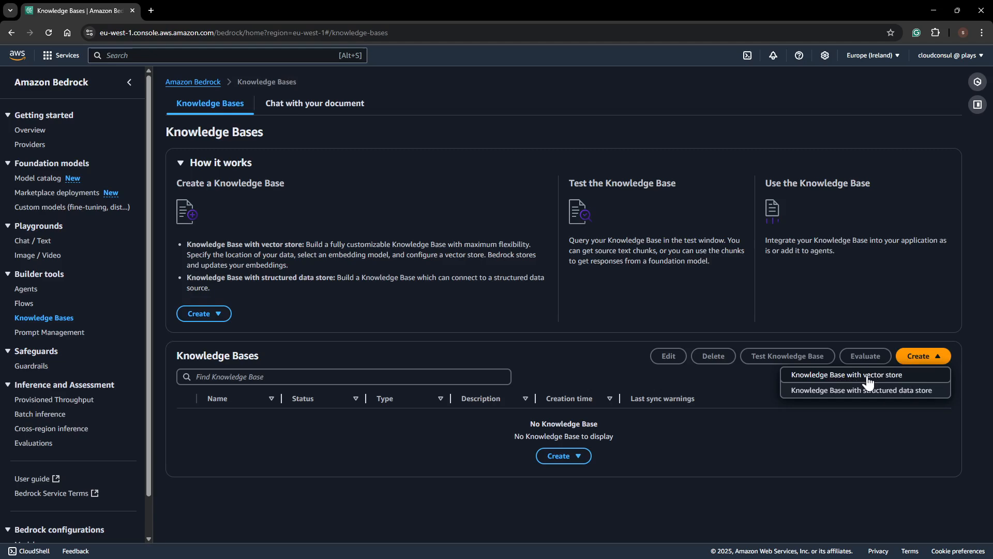
Step: Begin a vector-store knowledge base named Inhouse-internal-documentation
click(845, 374)
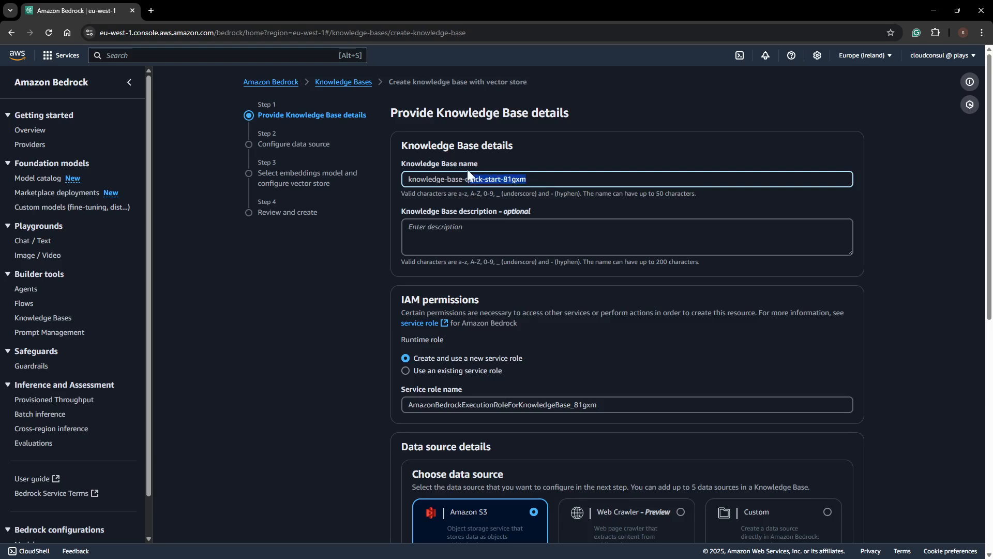
triple_click(466, 179)
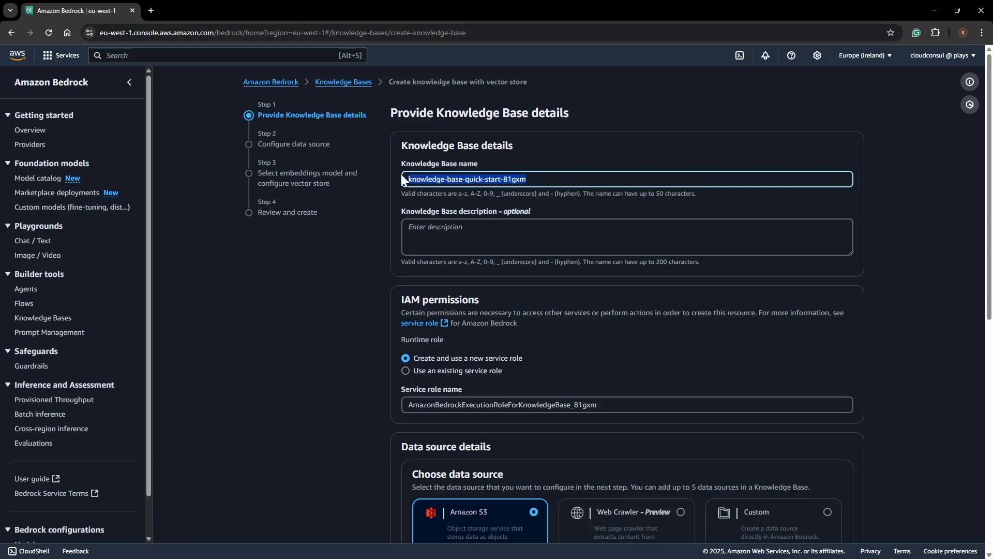
text(inhou)
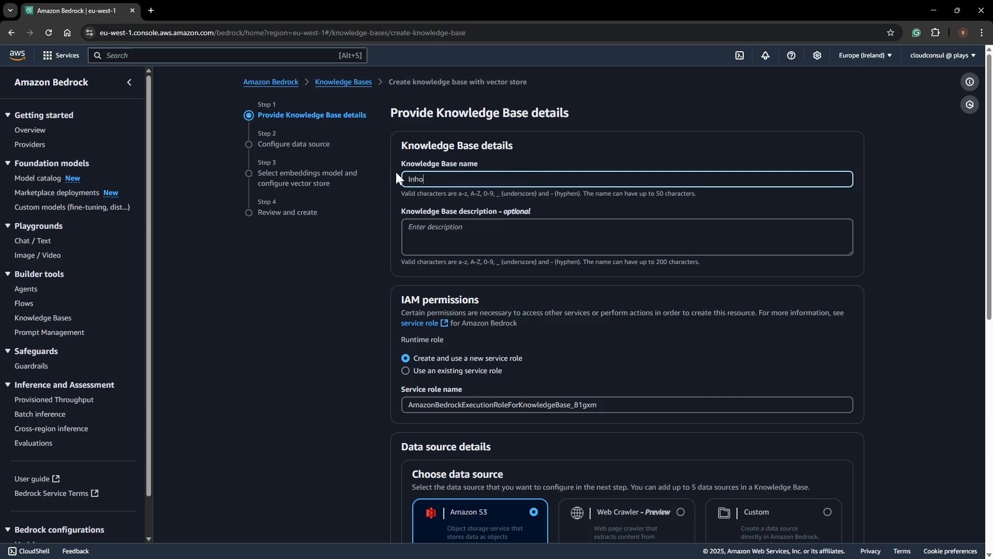
text(se-)
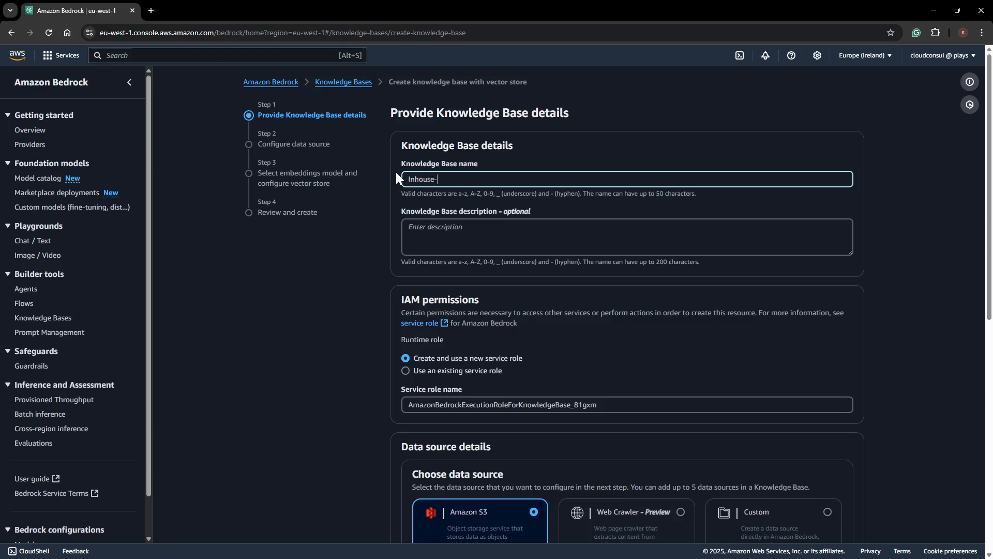
text(internal0)
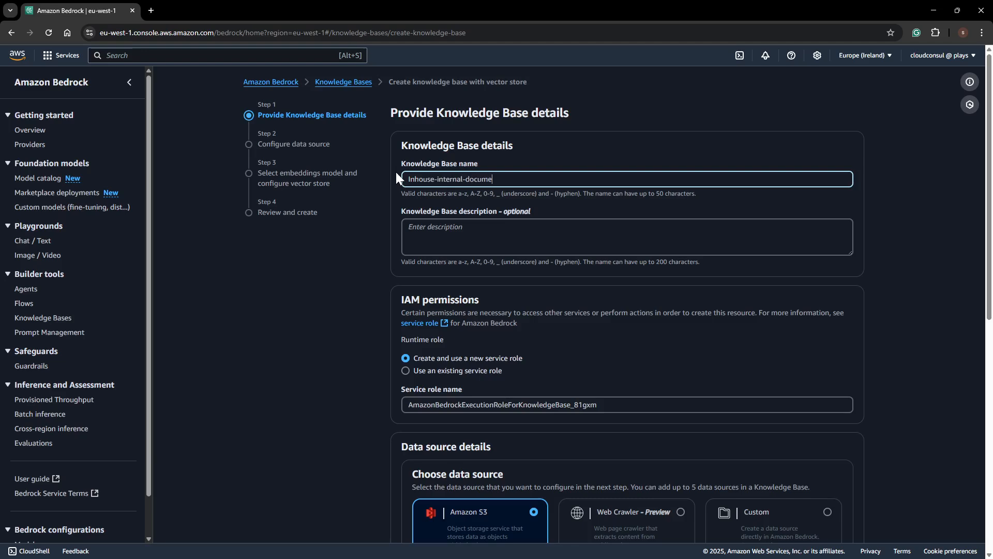
text(ntation)
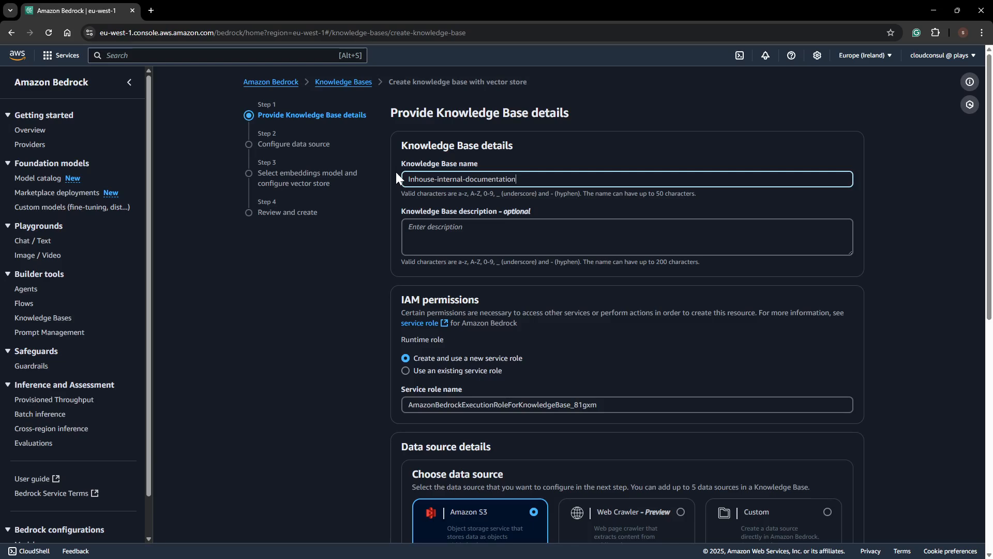
click(625, 236)
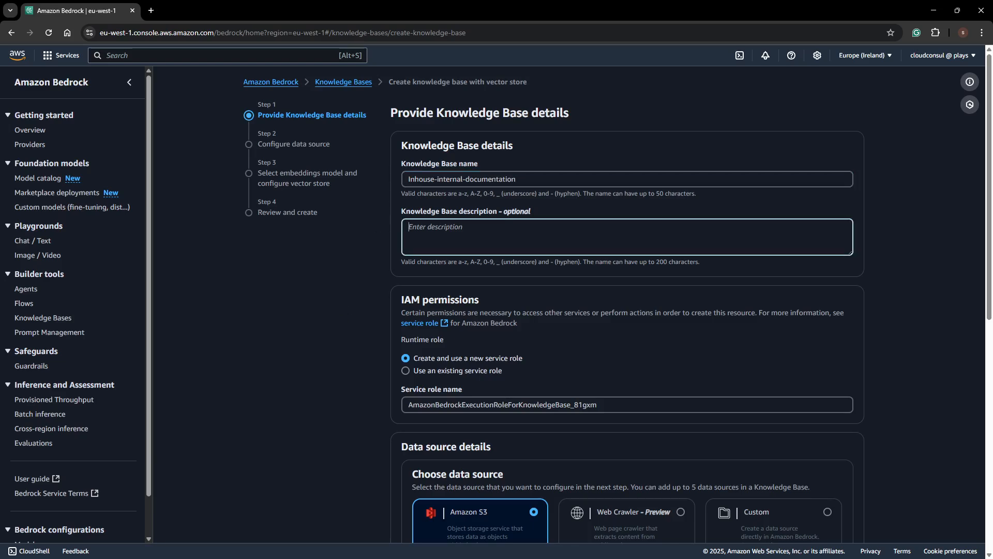
Step: Keep the generated service role and Amazon S3 source, then proceed to Configure data source
scroll(down, 3)
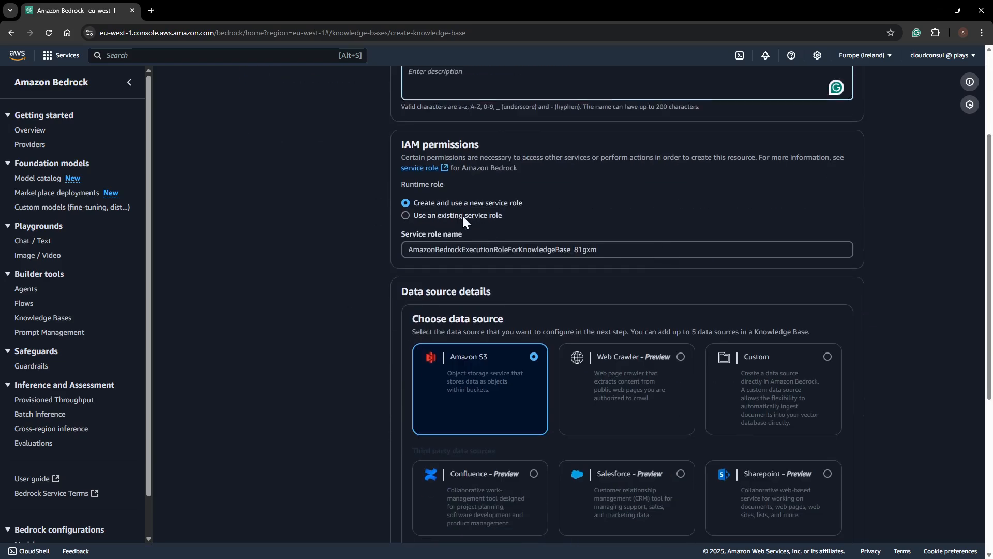
triple_click(503, 249)
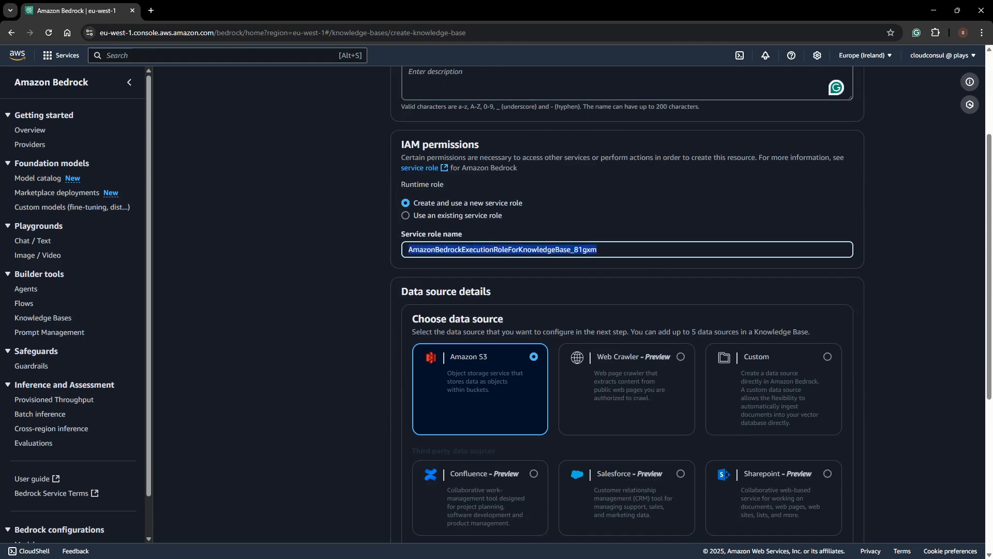
mouse_move(386, 267)
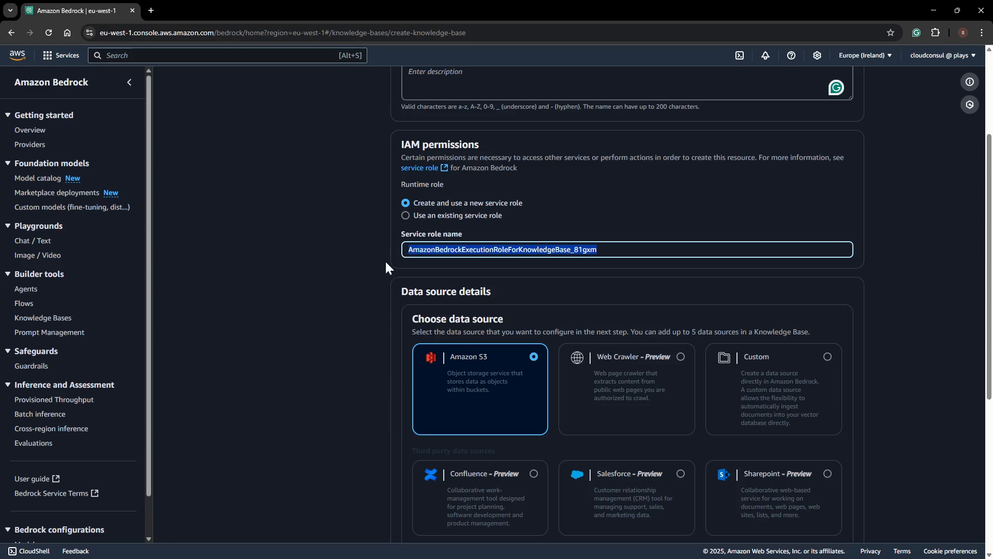
mouse_move(457, 287)
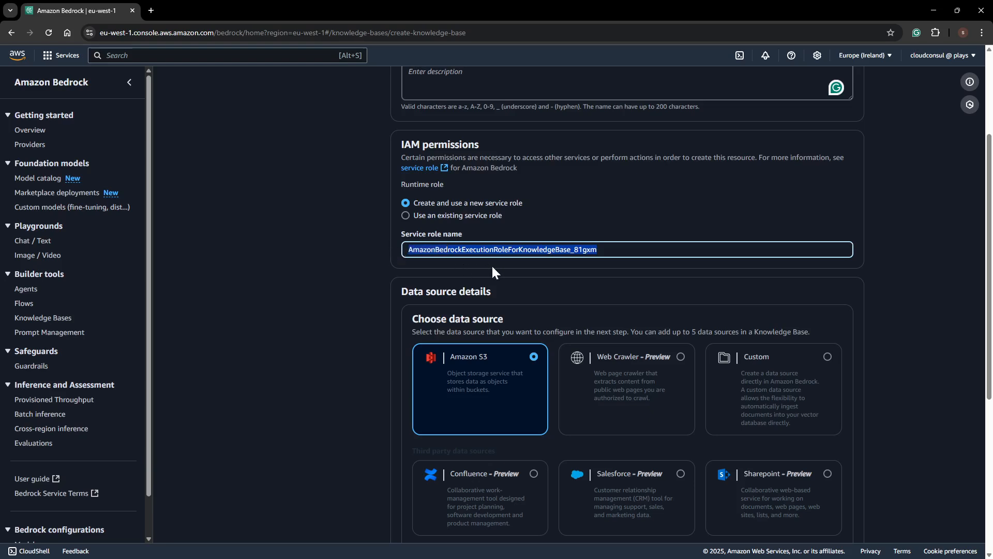
scroll(down, 3)
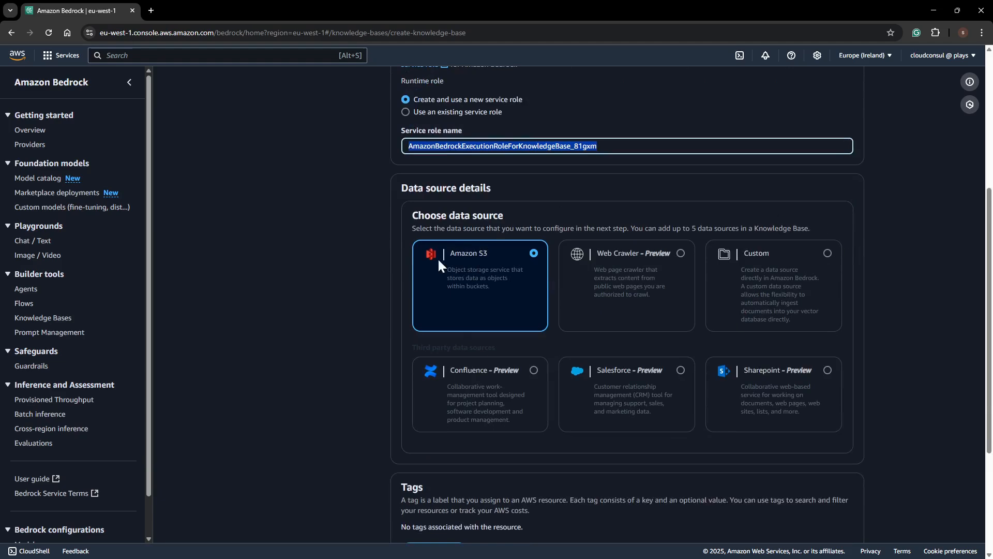
mouse_move(602, 308)
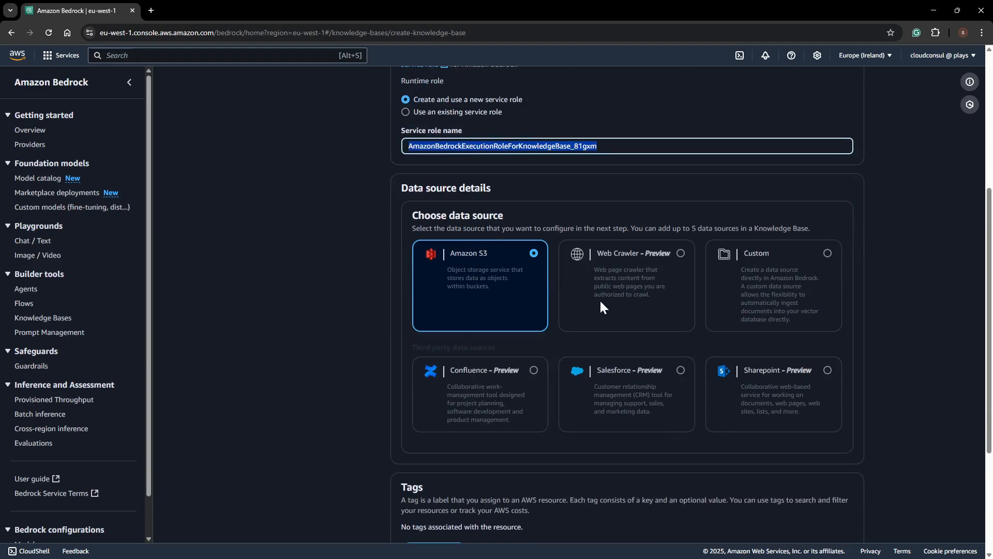
mouse_move(495, 266)
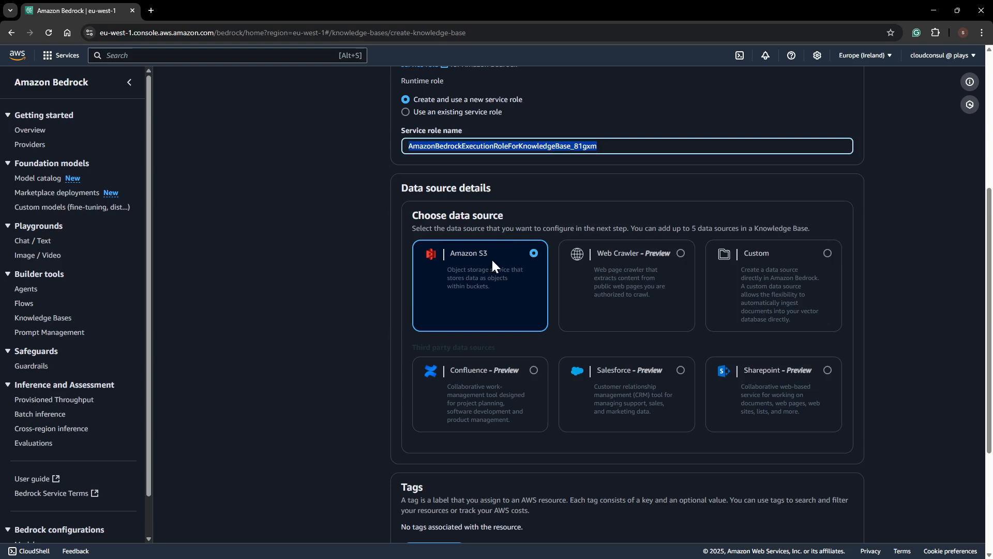
mouse_move(666, 265)
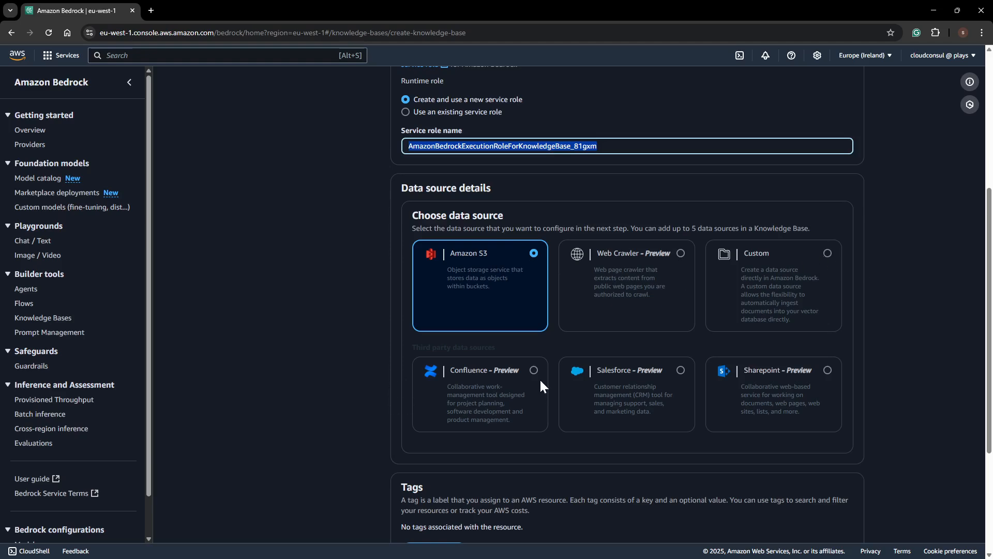
mouse_move(707, 379)
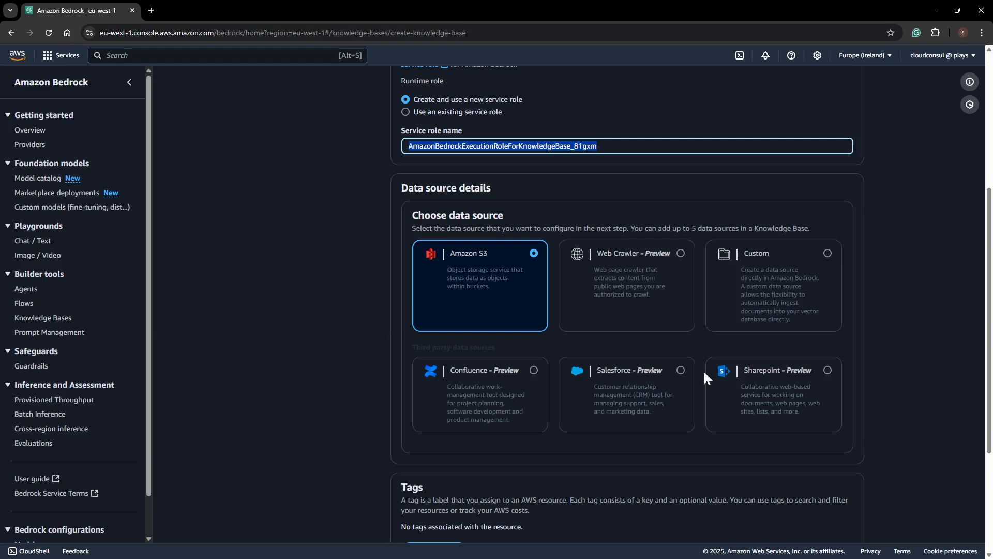
mouse_move(515, 406)
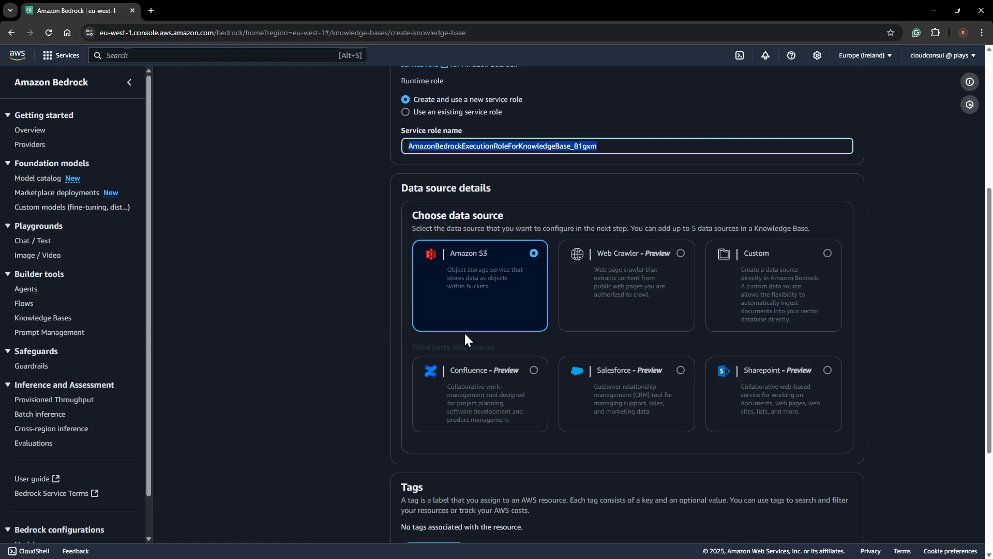
scroll(down, 3)
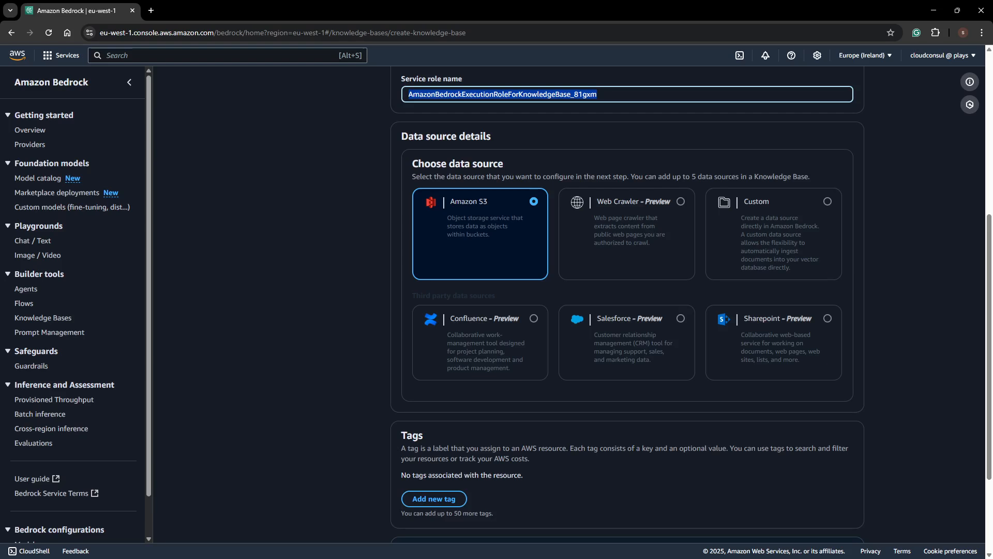
mouse_move(383, 196)
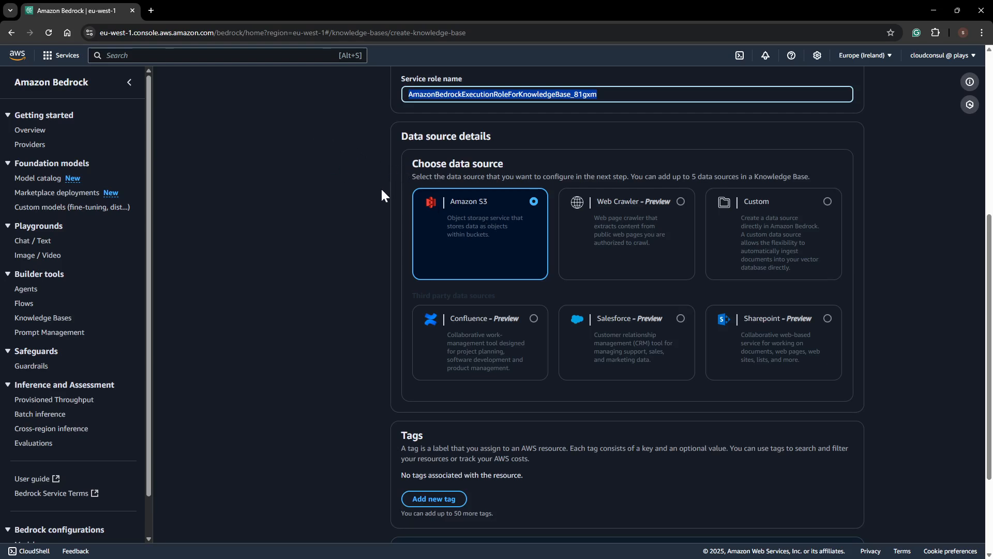
scroll(down, 3)
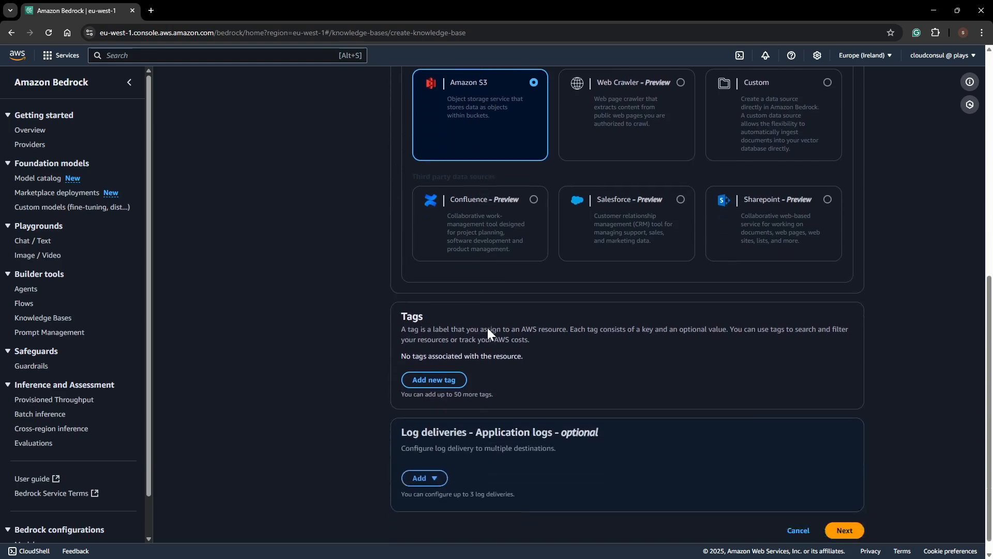
click(843, 530)
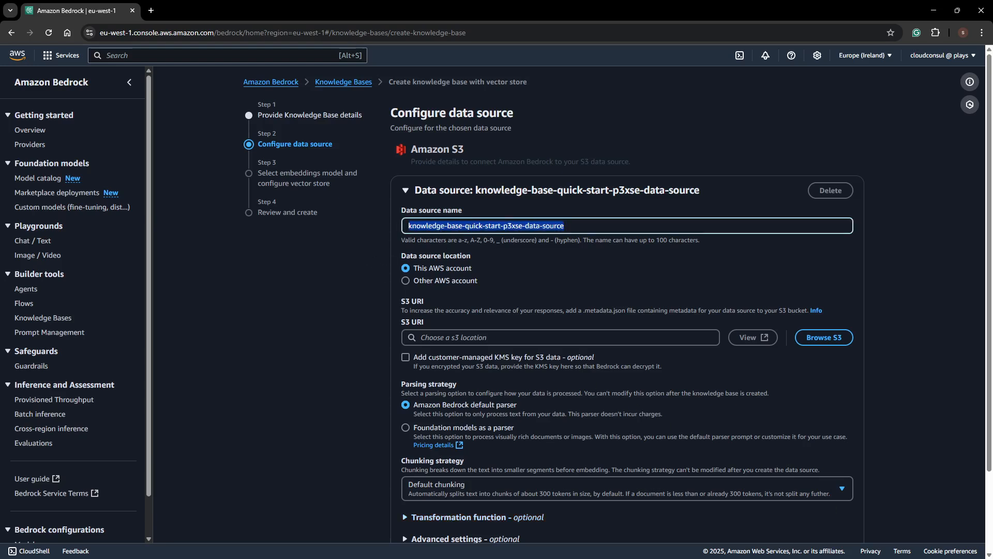
Step: Name the data source internal-share-holder-pdf-documentation
text(internal-share-holder-pdf-documenta)
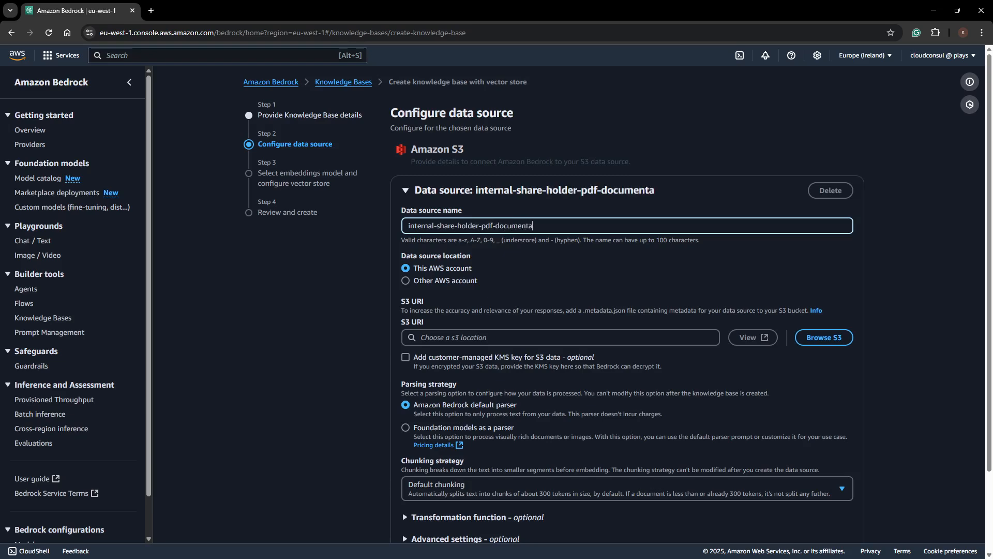
text(i)
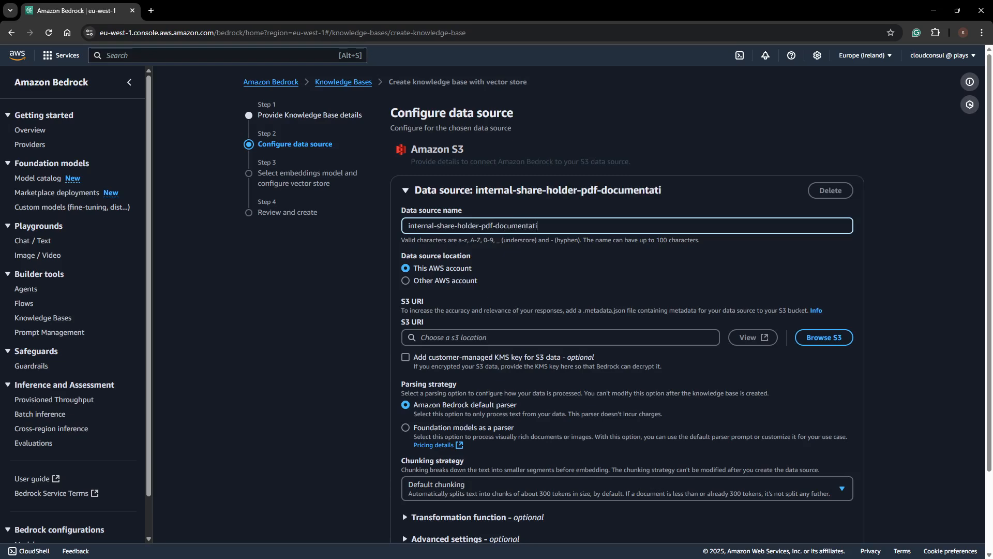
text(on)
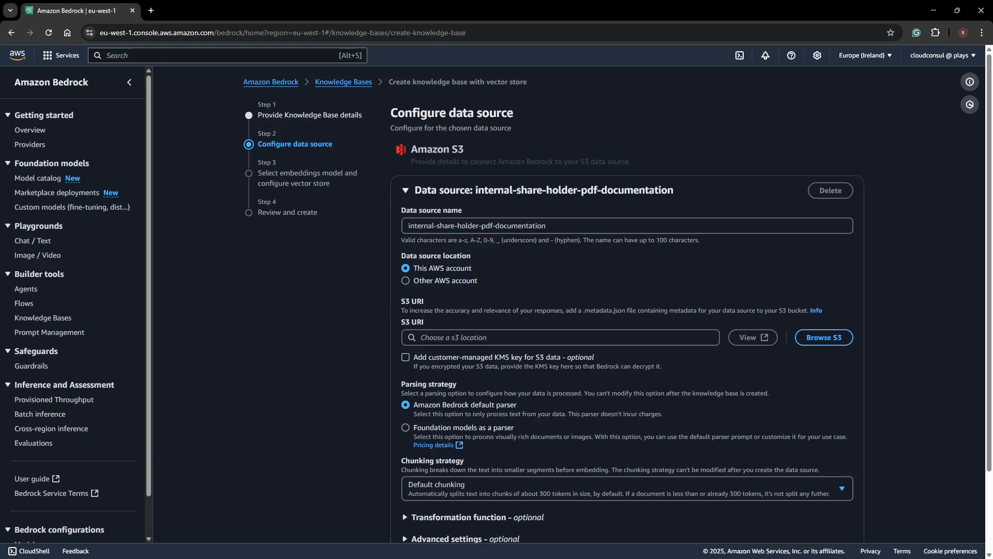
click(559, 336)
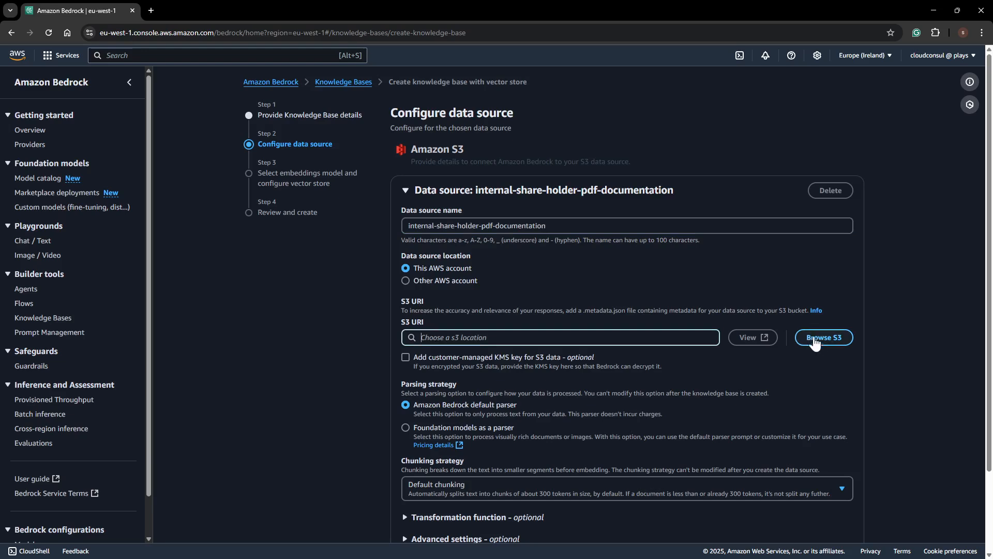
Step: Set the S3 location to the shareholder_newsletter folder in the ac-kestra bucket
click(823, 337)
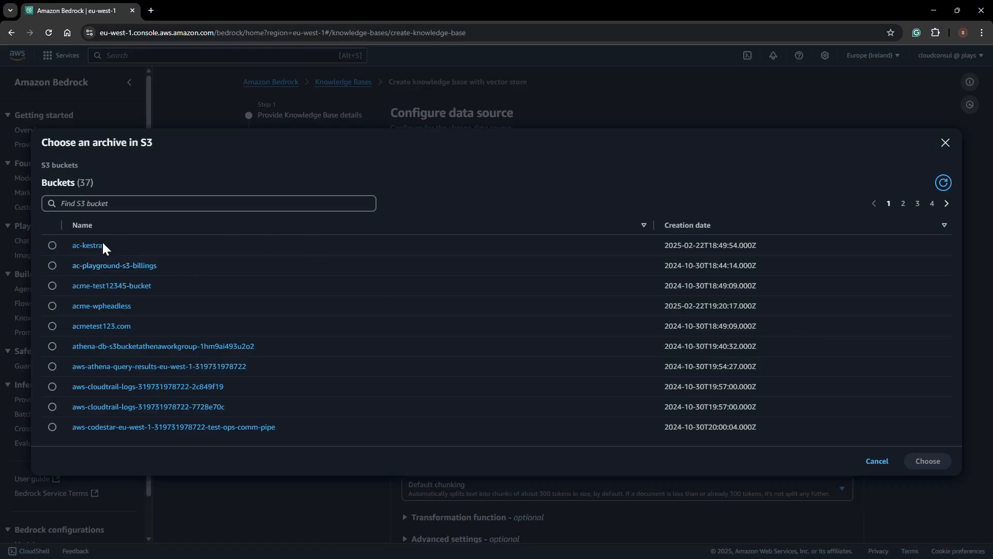
click(86, 245)
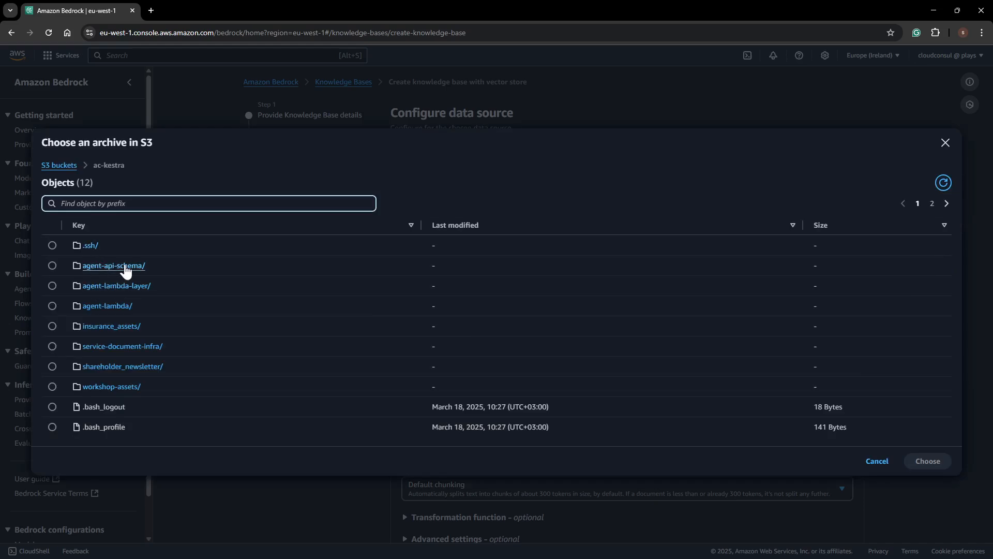
click(122, 365)
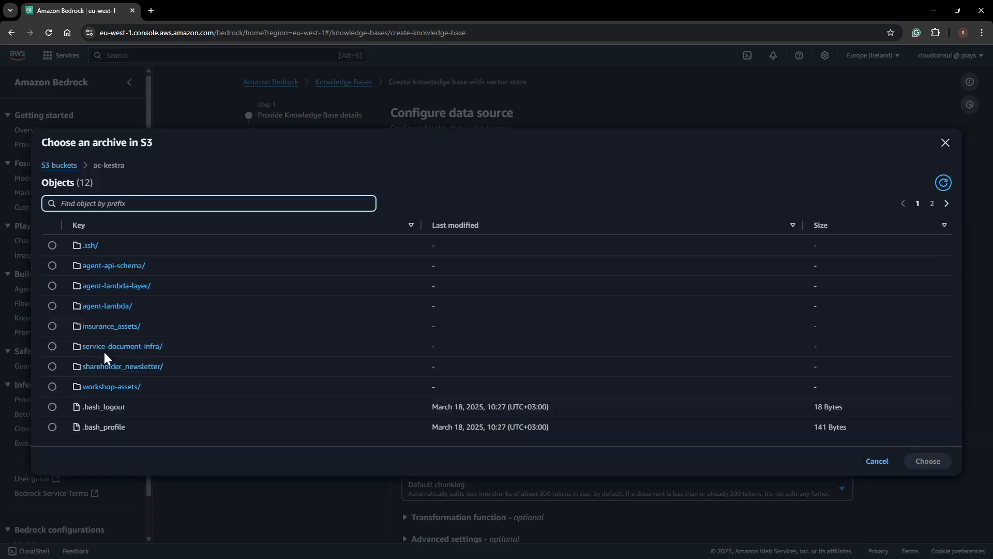
click(53, 366)
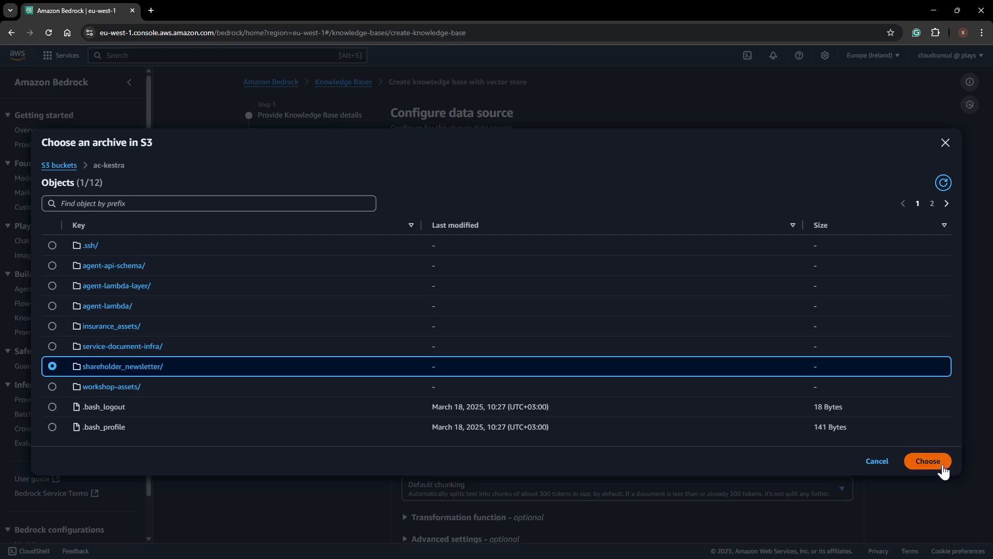
click(927, 461)
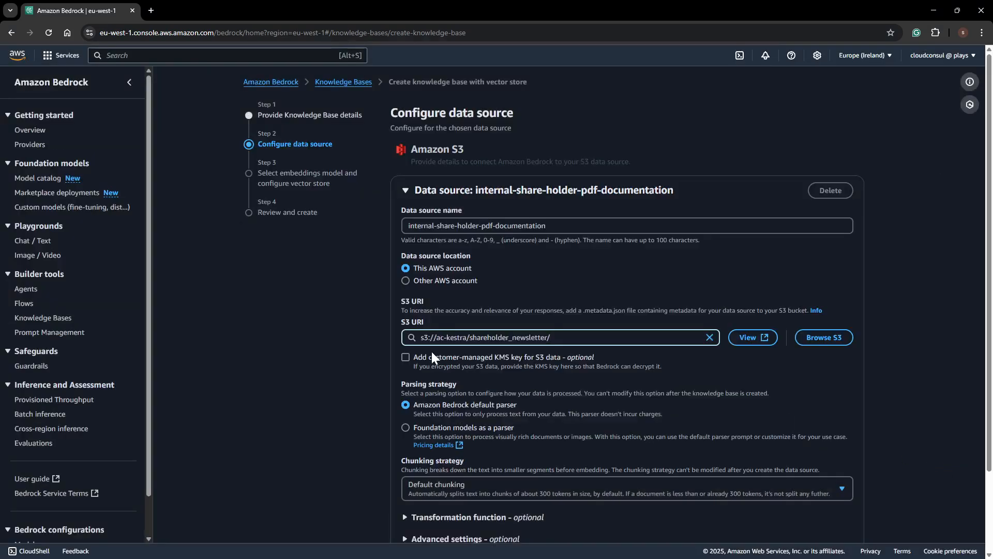
mouse_move(440, 361)
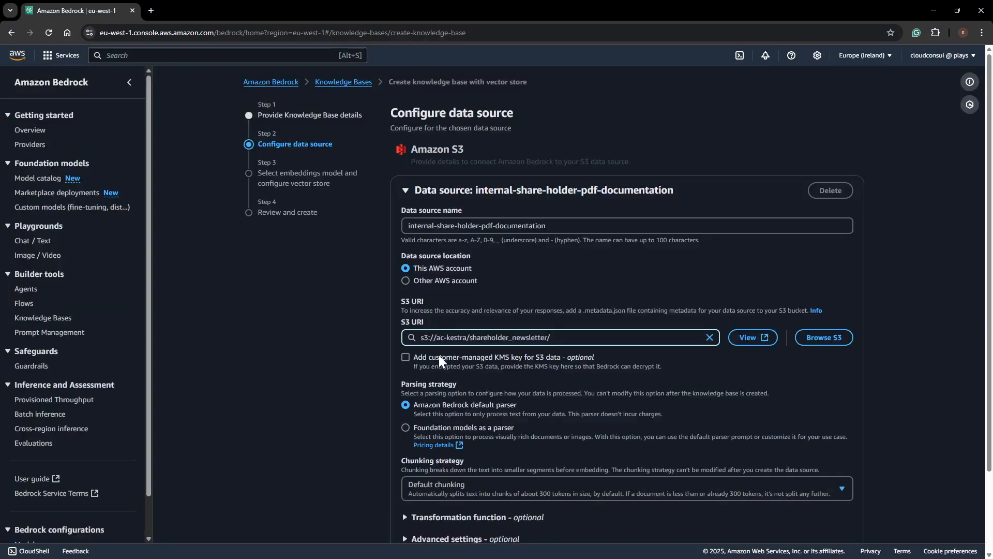
mouse_move(581, 363)
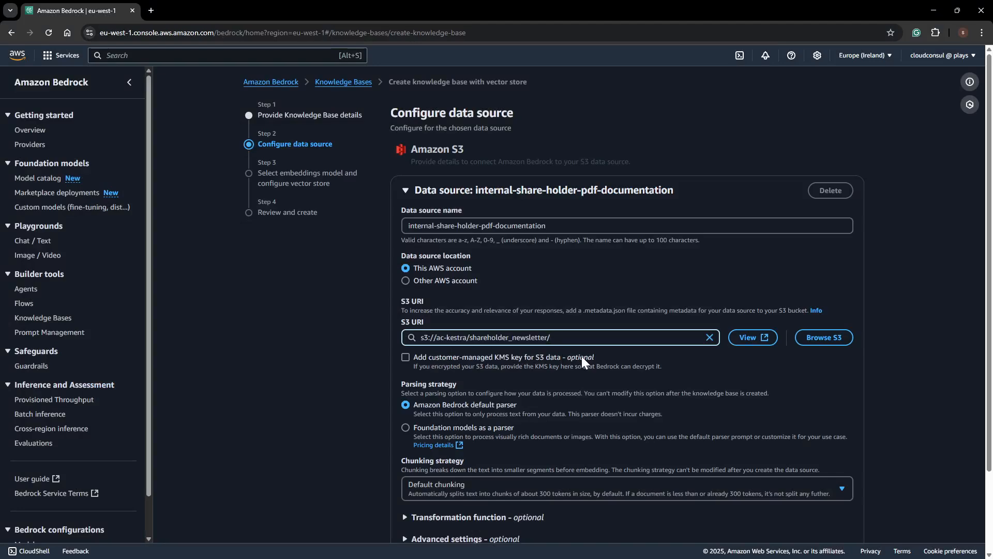
Step: Review the Transformation function section, keep default parsing and chunking, and continue
scroll(down, 3)
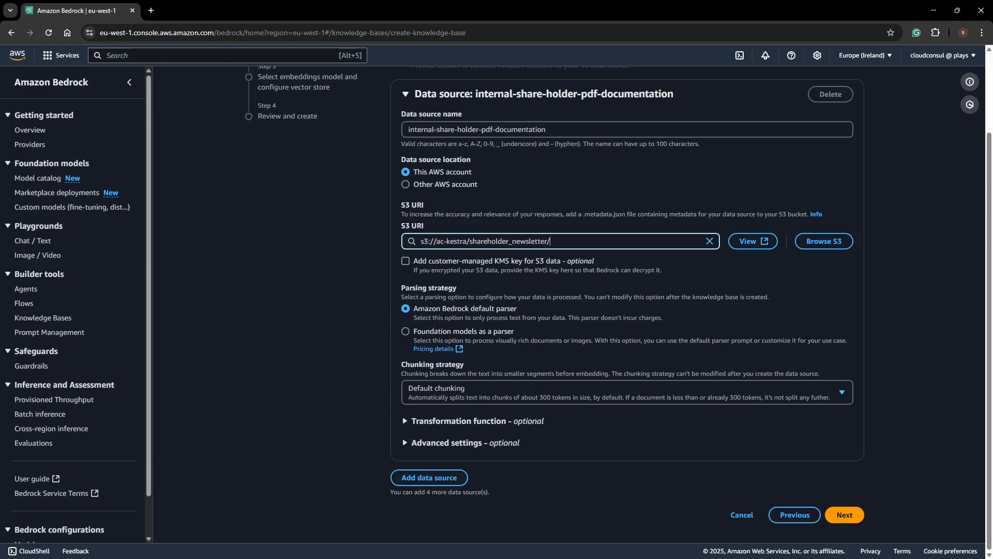
mouse_move(424, 347)
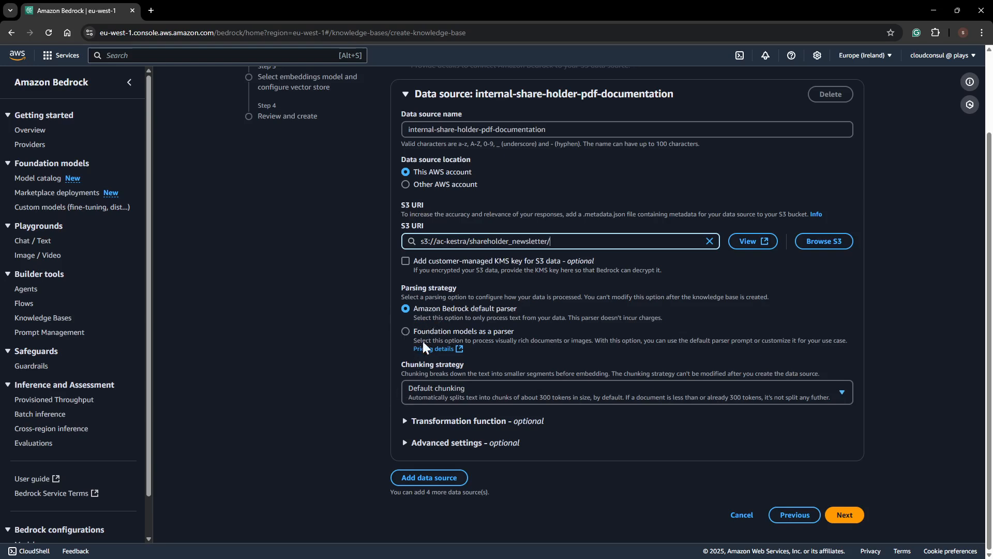
mouse_move(459, 367)
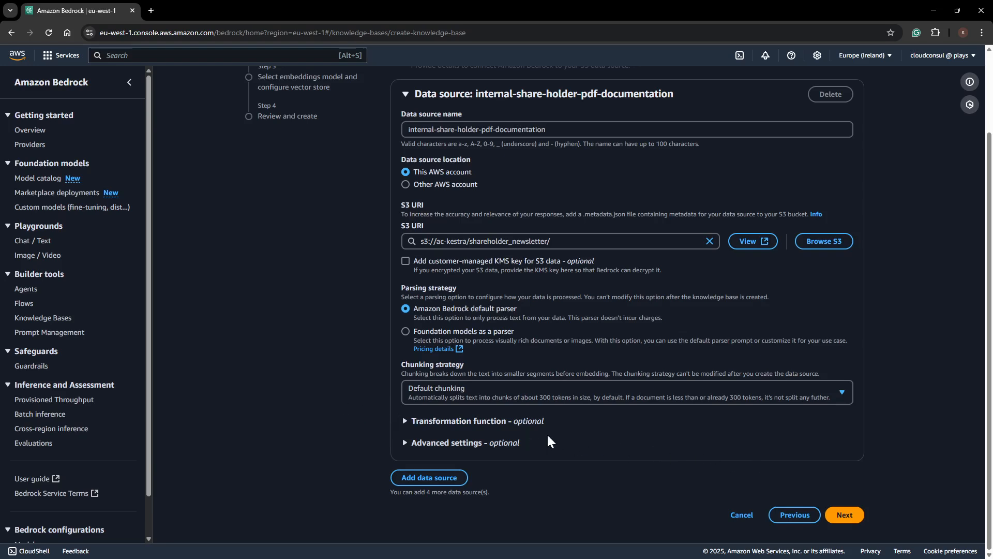
click(405, 421)
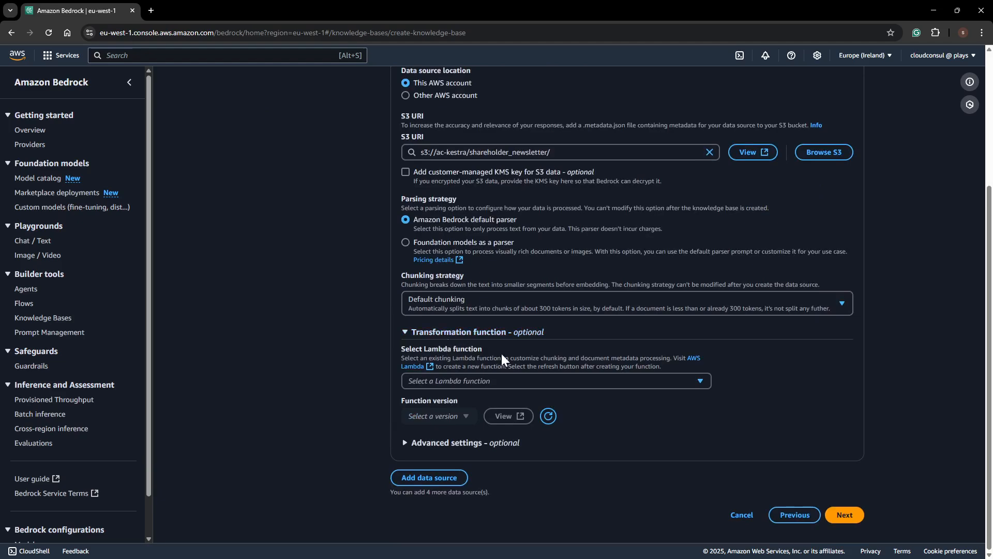
mouse_move(448, 393)
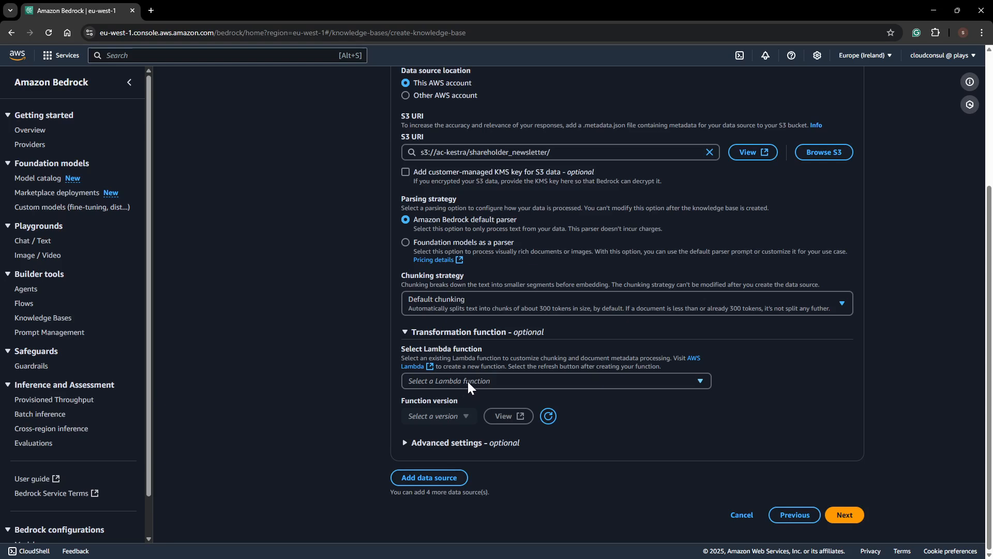
mouse_move(414, 385)
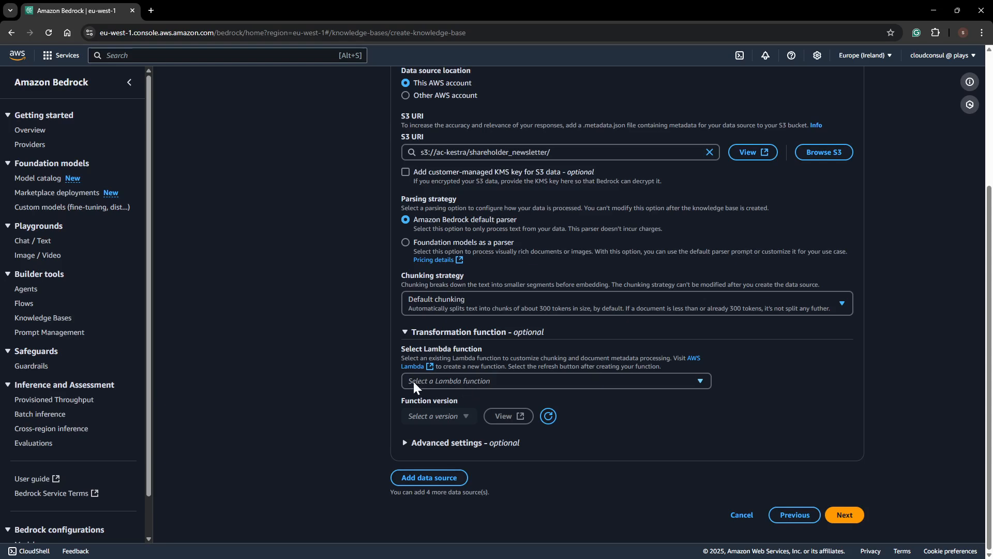
mouse_move(846, 515)
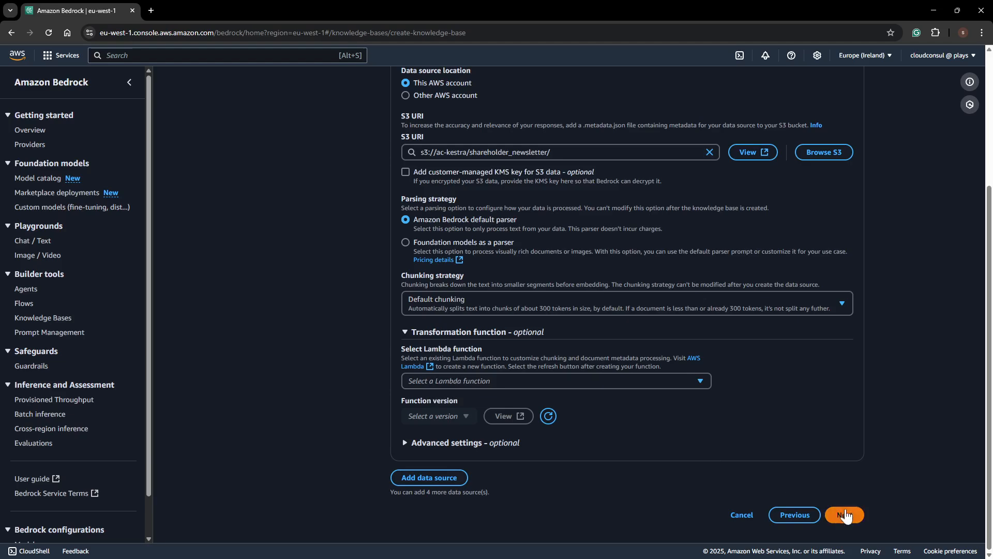
click(844, 514)
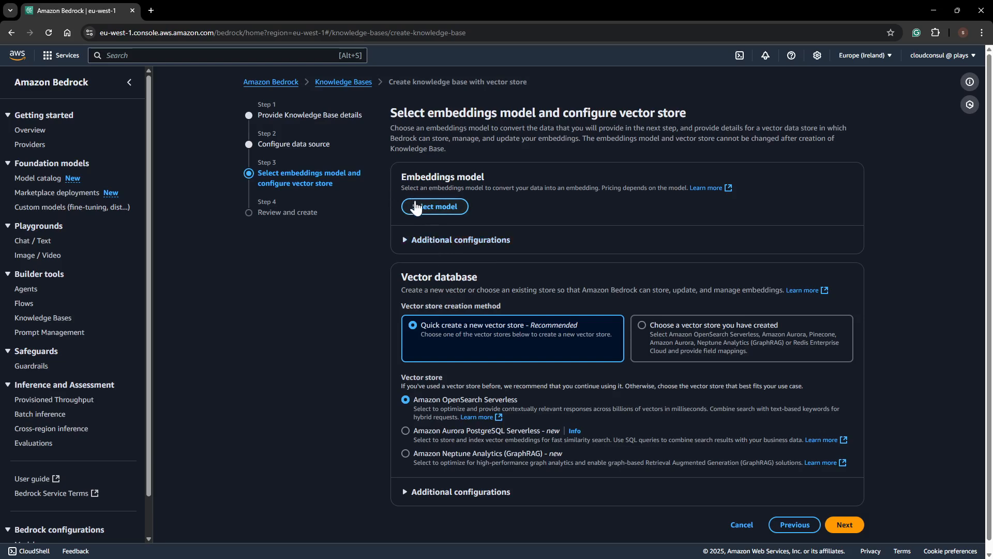
Step: Apply Amazon Titan Text Embeddings V2 with on-demand inference as the embeddings model
click(435, 207)
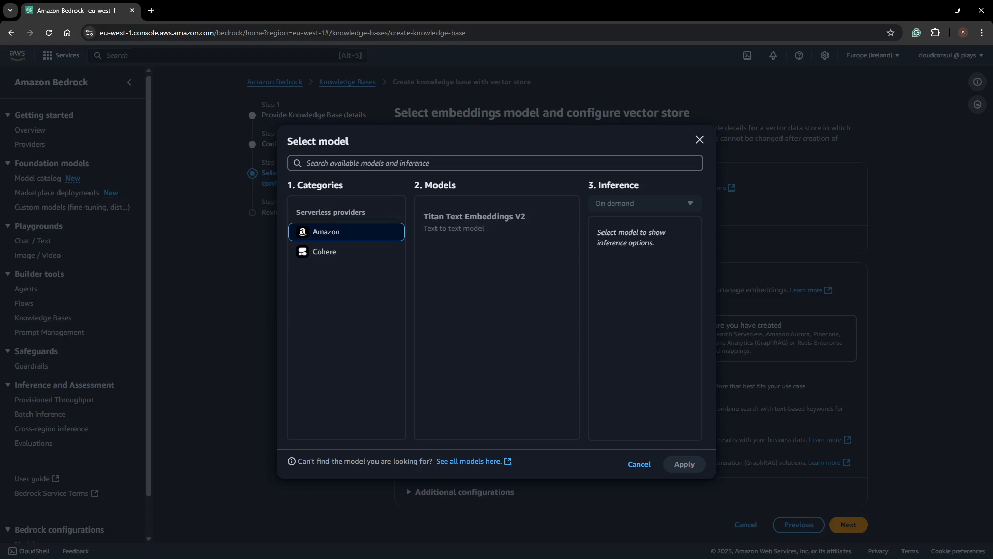
mouse_move(602, 164)
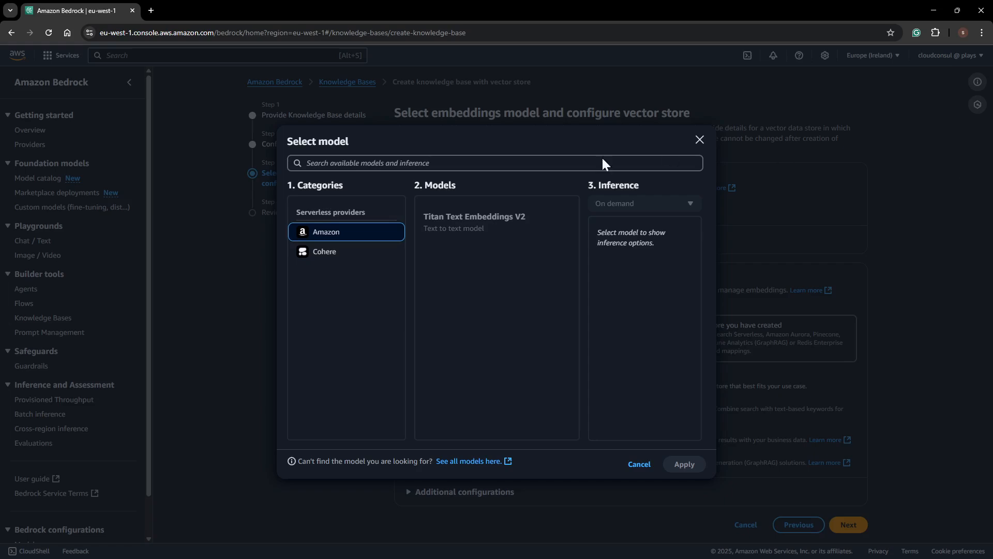
click(496, 222)
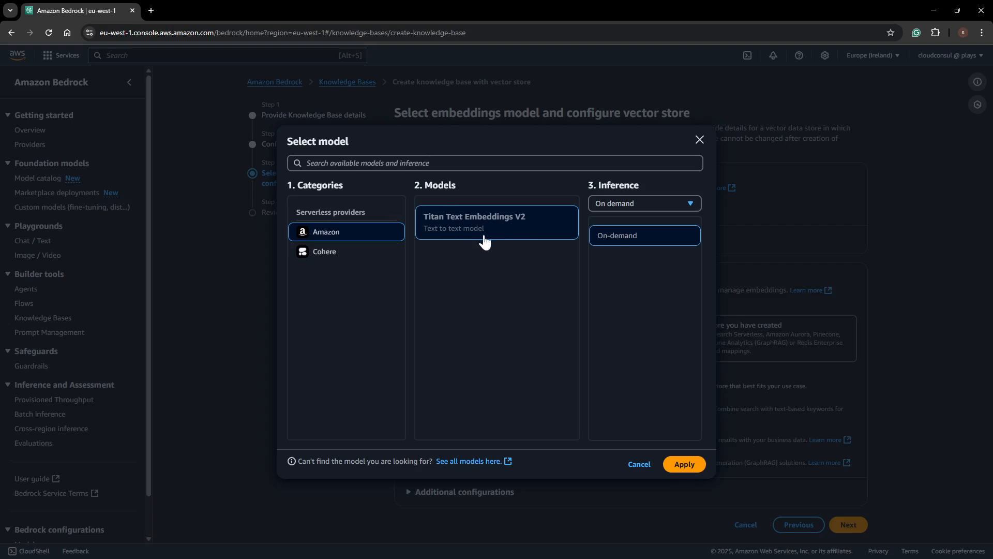
mouse_move(400, 258)
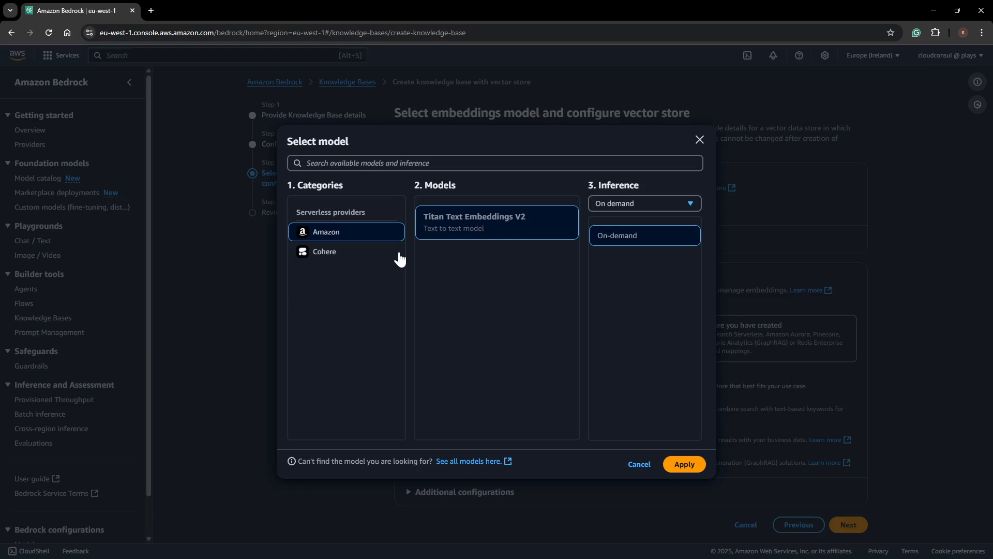
mouse_move(402, 254)
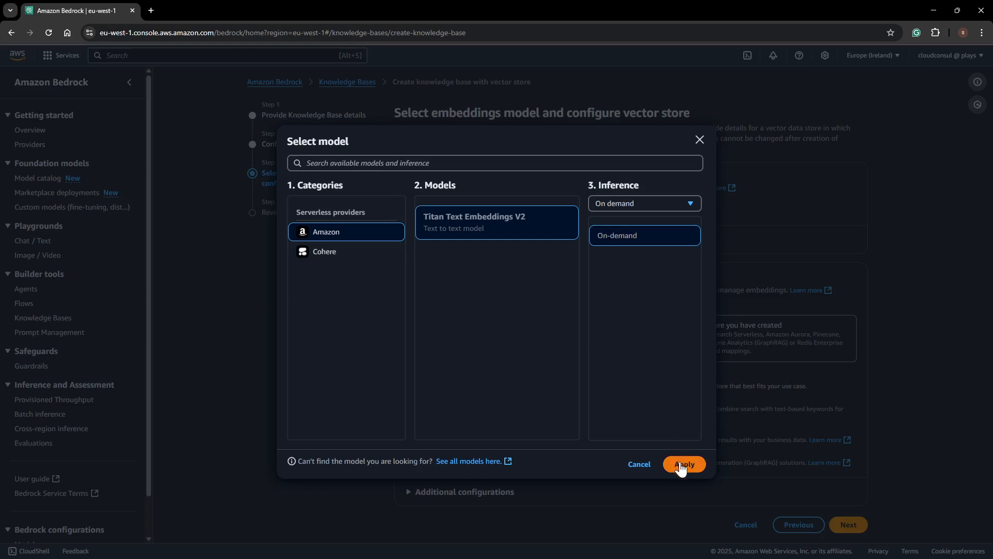
click(683, 463)
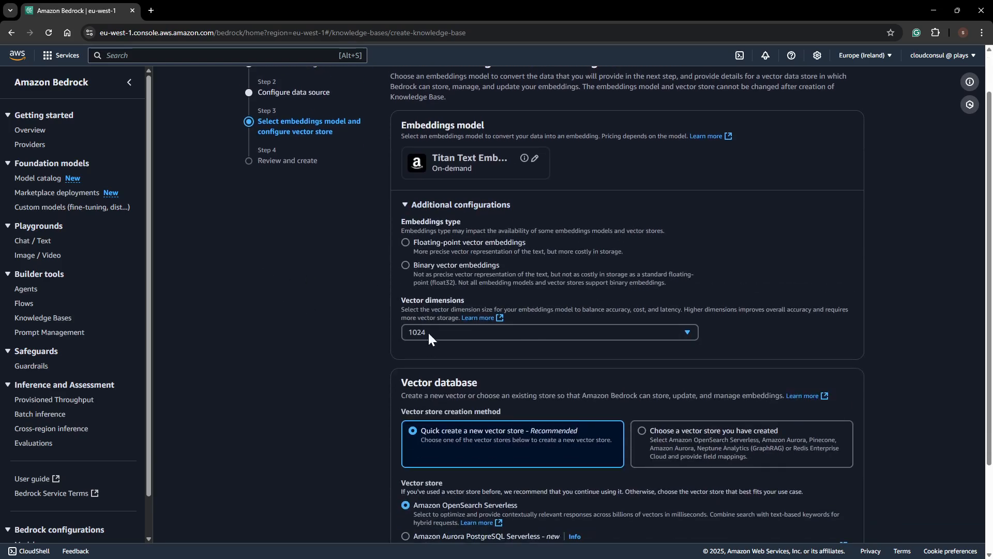
Step: Keep vector dimensions at 1024 with the quick-create OpenSearch Serverless vector store
click(549, 332)
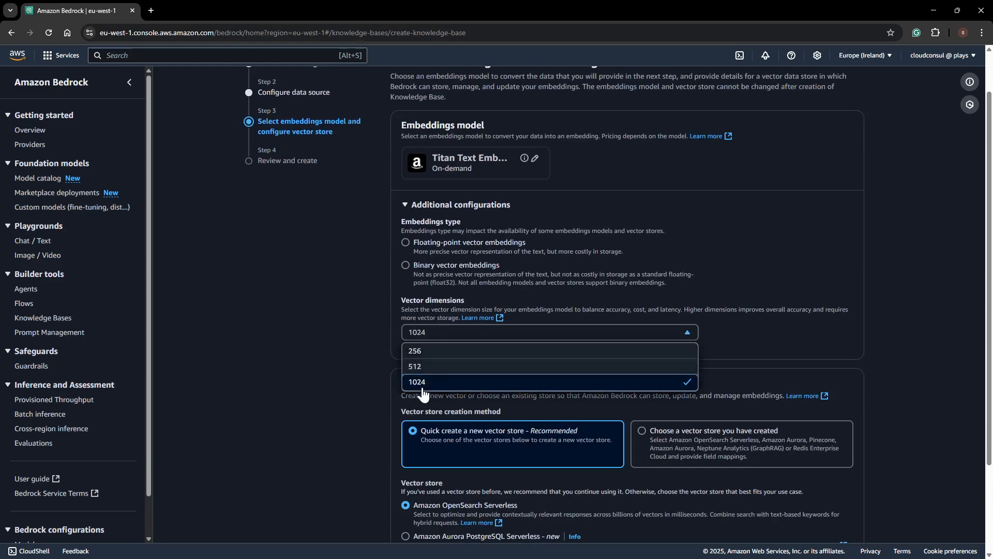
click(417, 380)
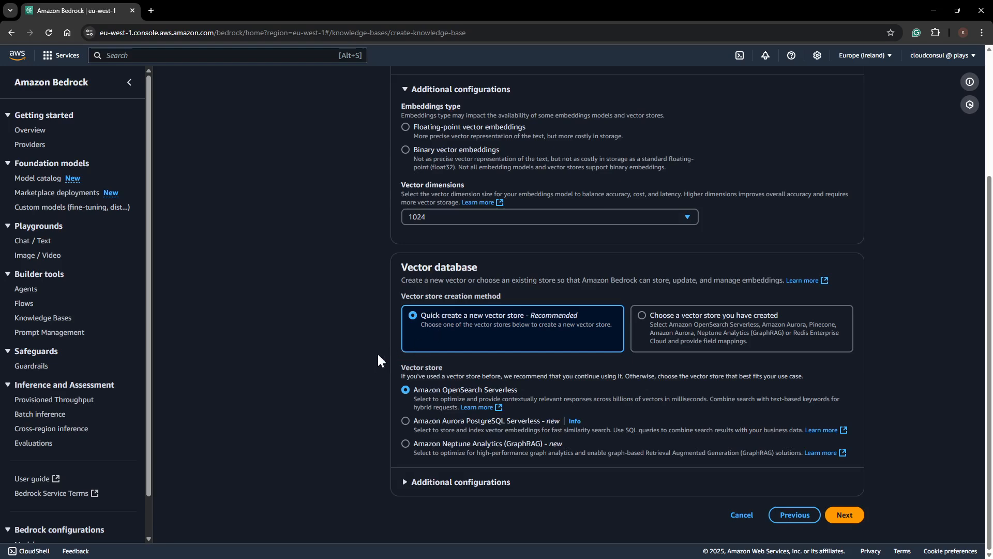
mouse_move(463, 400)
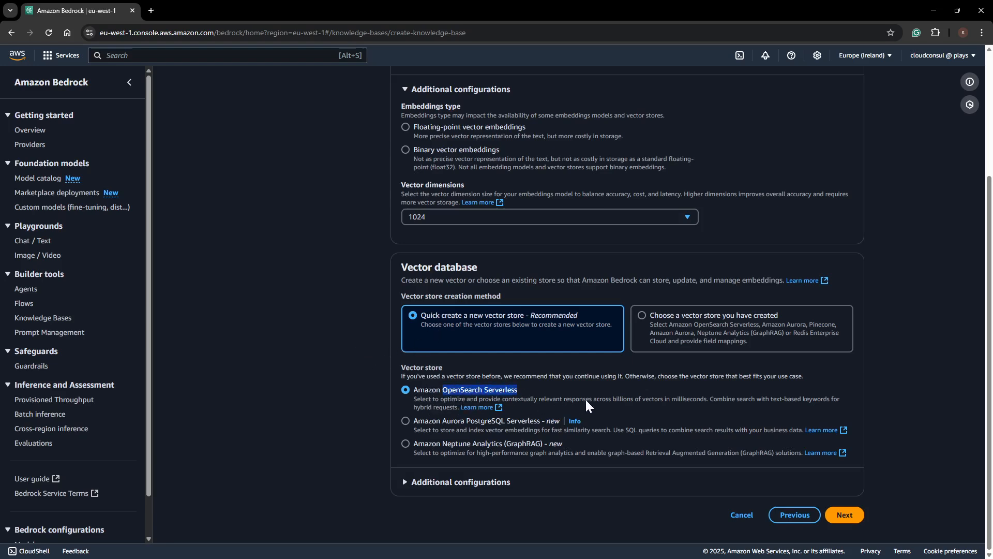
mouse_move(616, 401)
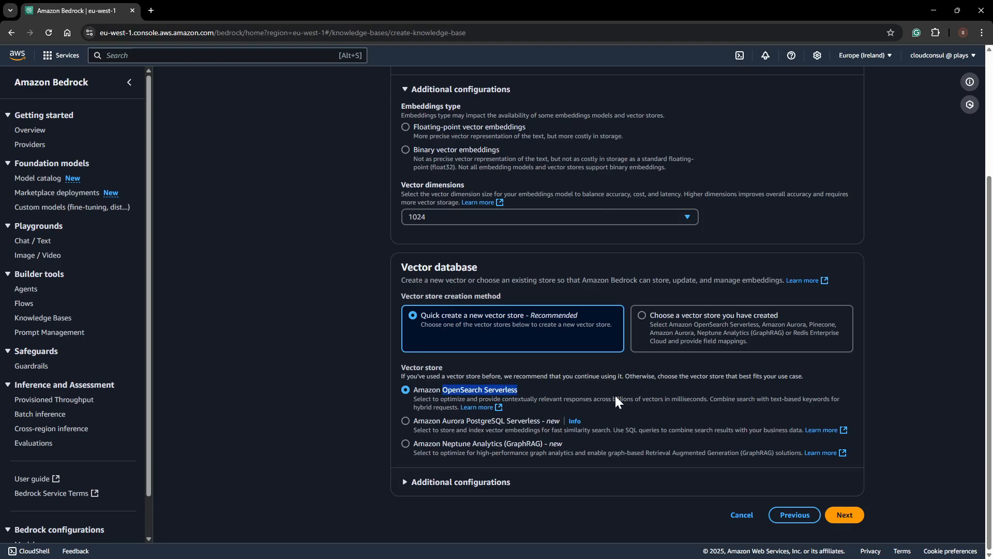
mouse_move(481, 393)
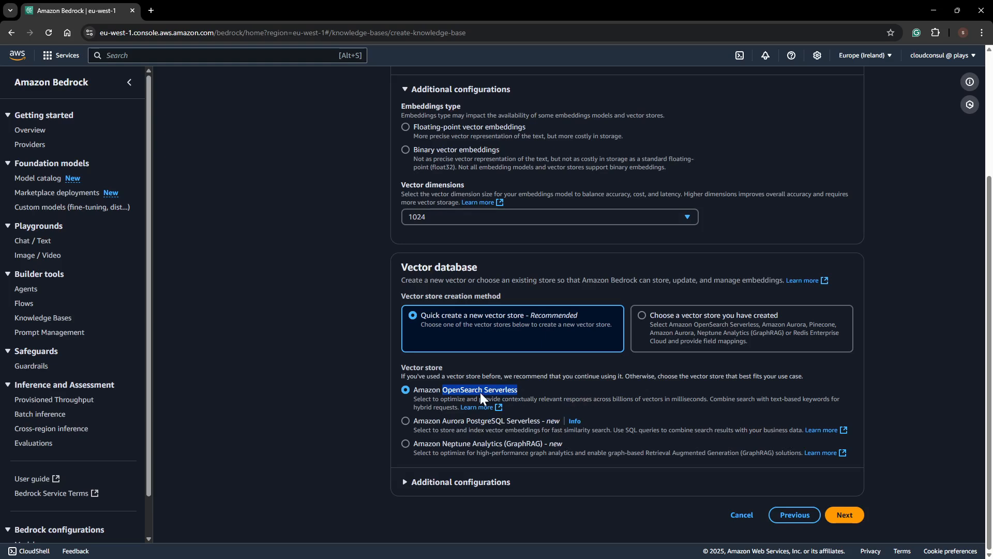
mouse_move(345, 409)
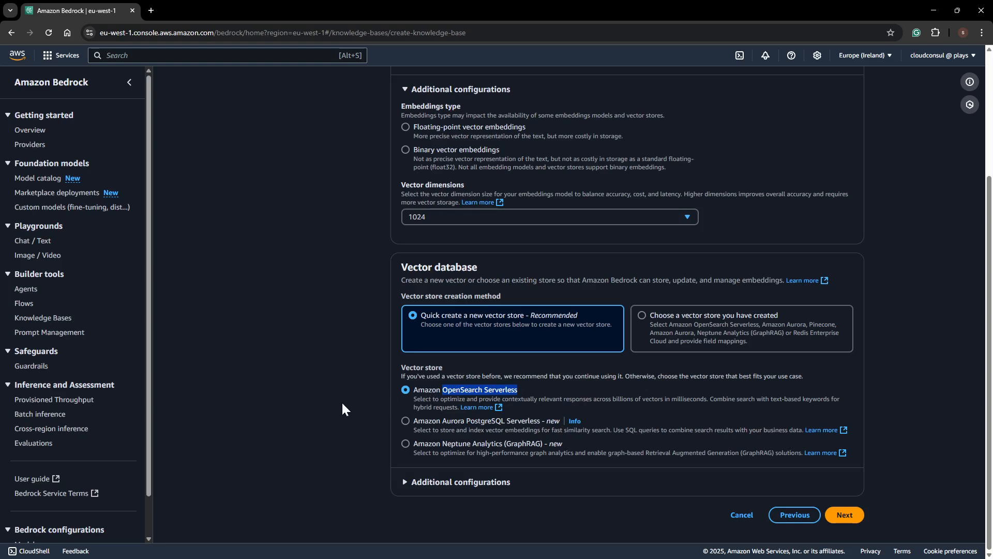
mouse_move(458, 435)
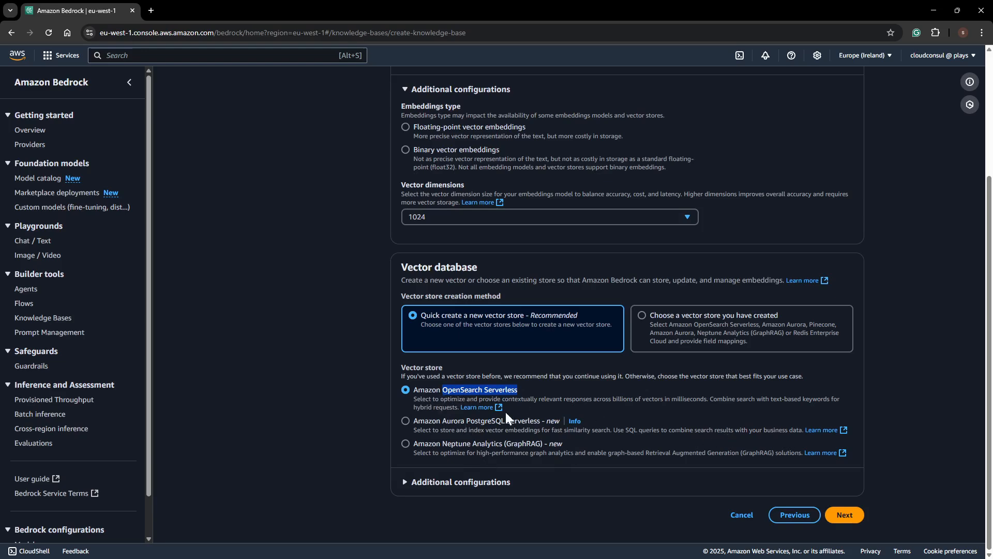
Step: Review the settings and create the Inhouse-internal-documentation knowledge base
click(845, 514)
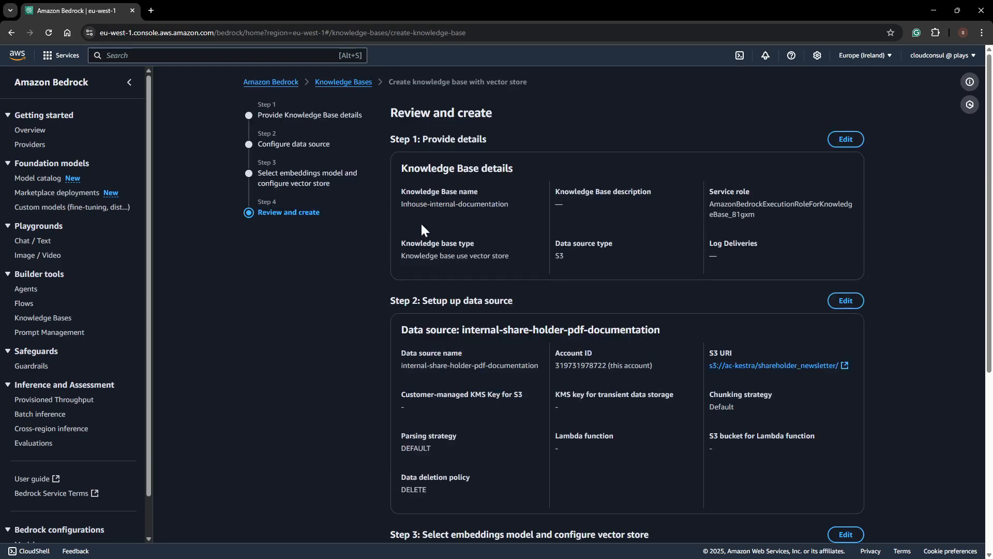
scroll(down, 3)
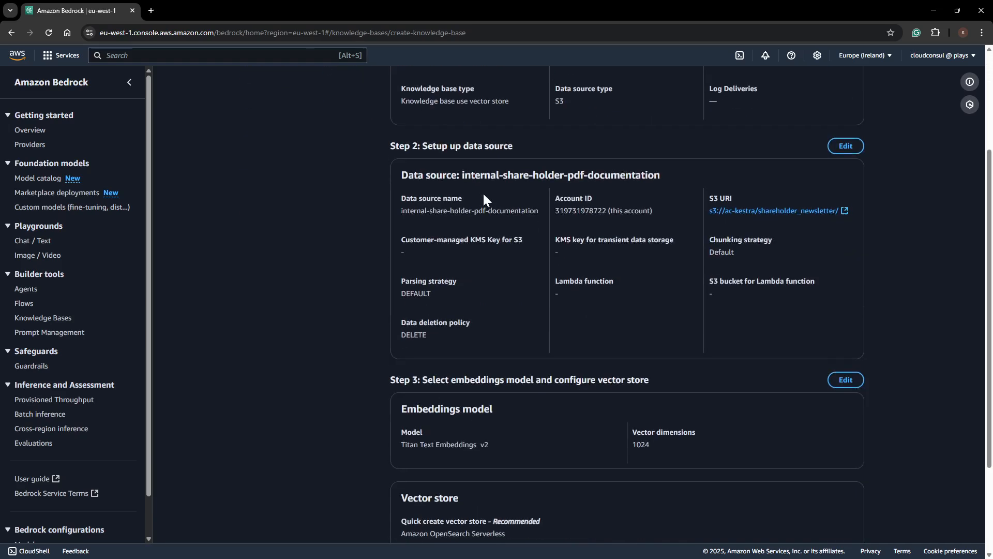
scroll(down, 3)
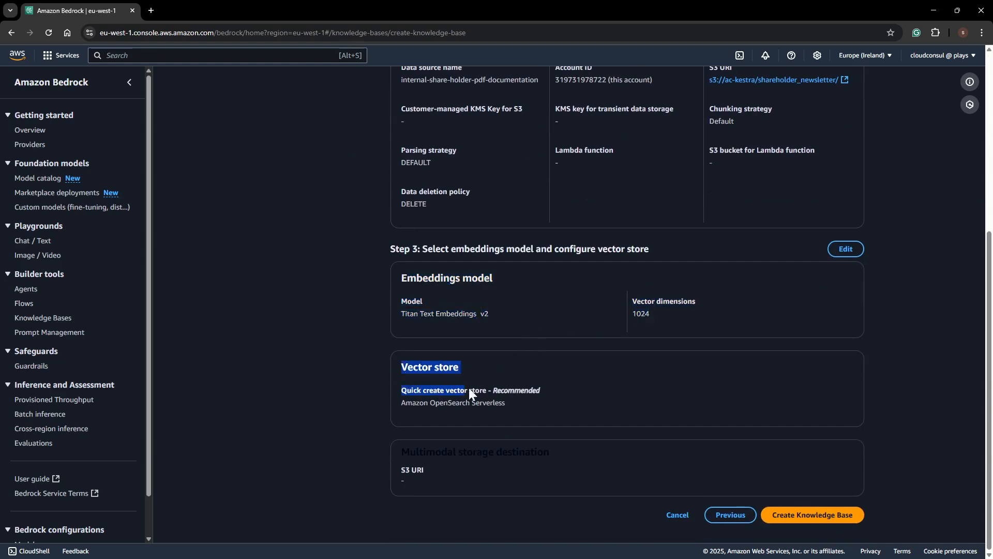
mouse_move(564, 417)
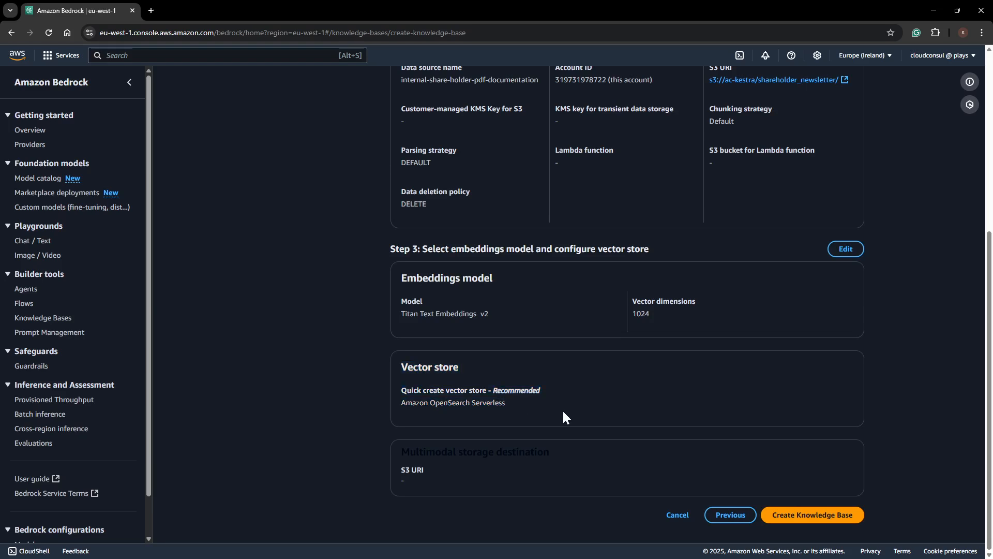
mouse_move(793, 495)
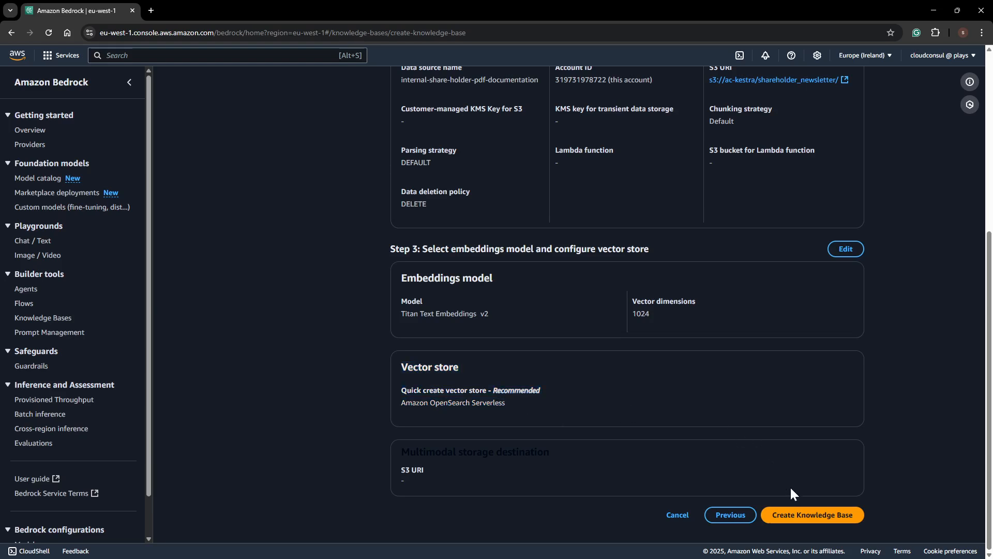
click(811, 514)
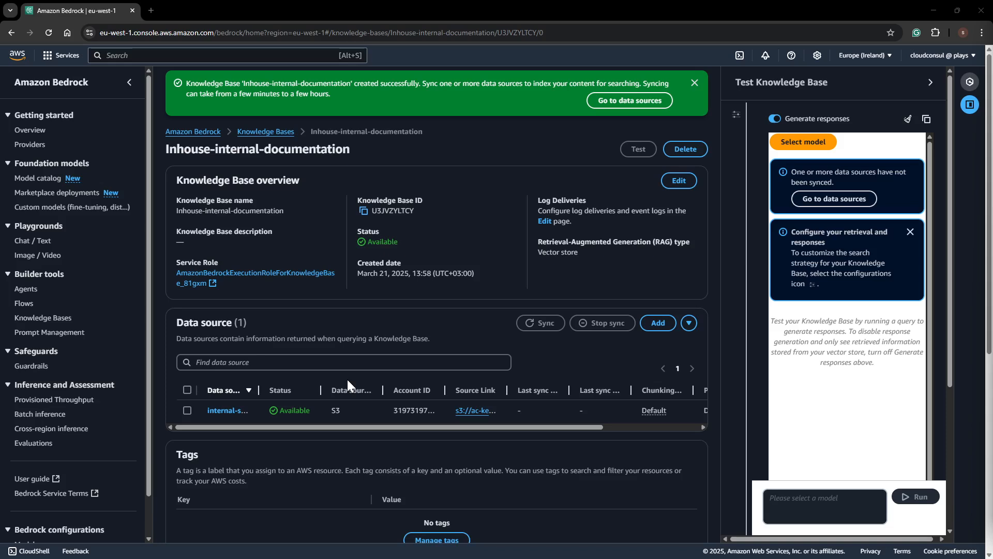
mouse_move(382, 113)
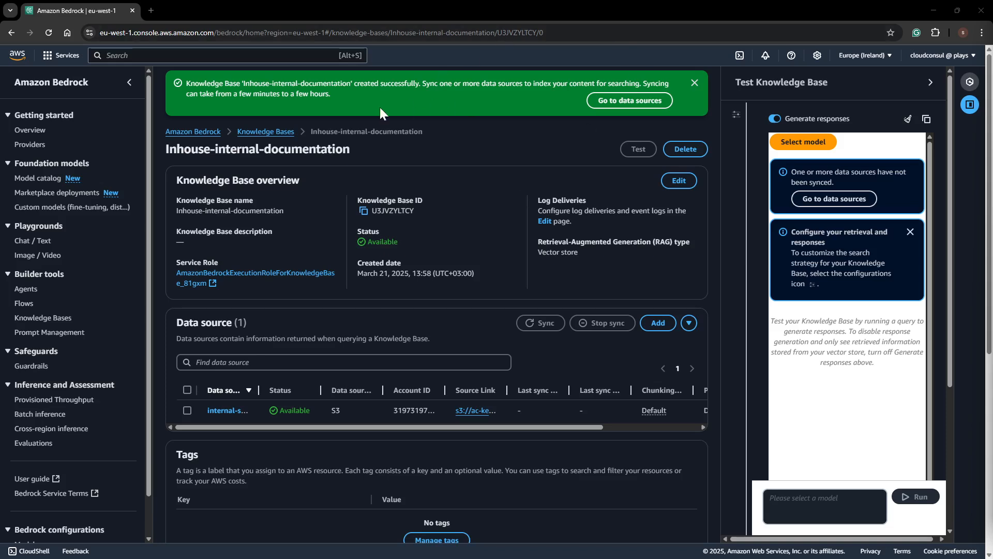
mouse_move(432, 108)
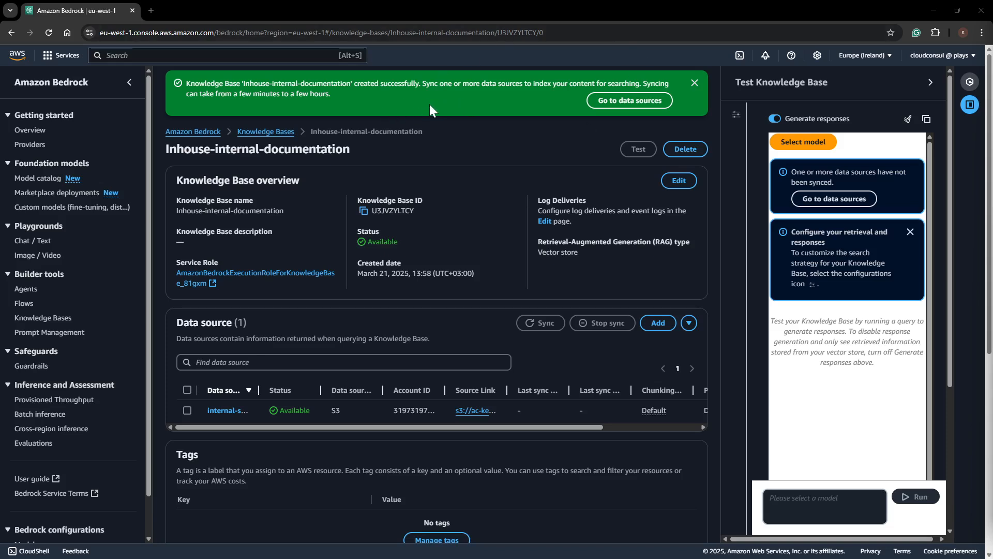
mouse_move(573, 231)
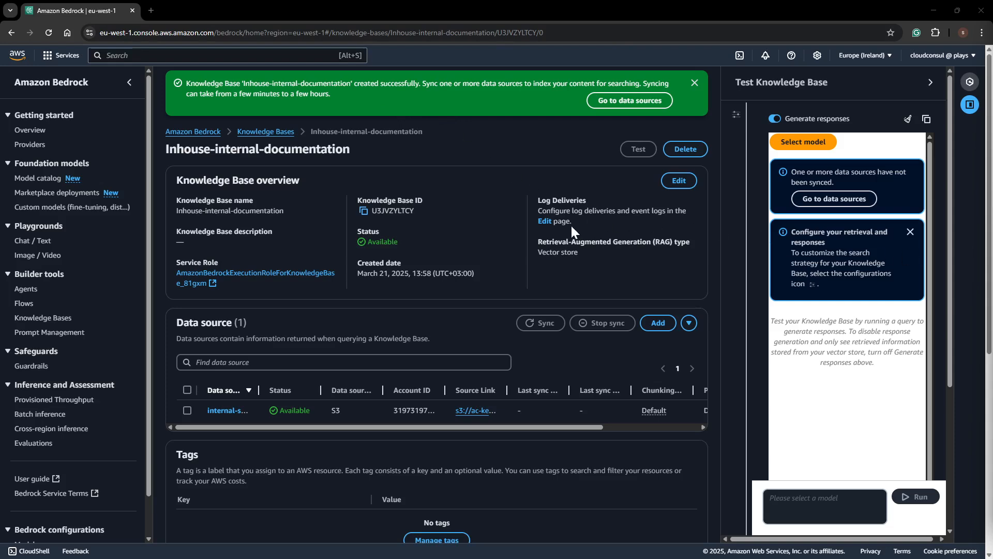
mouse_move(451, 265)
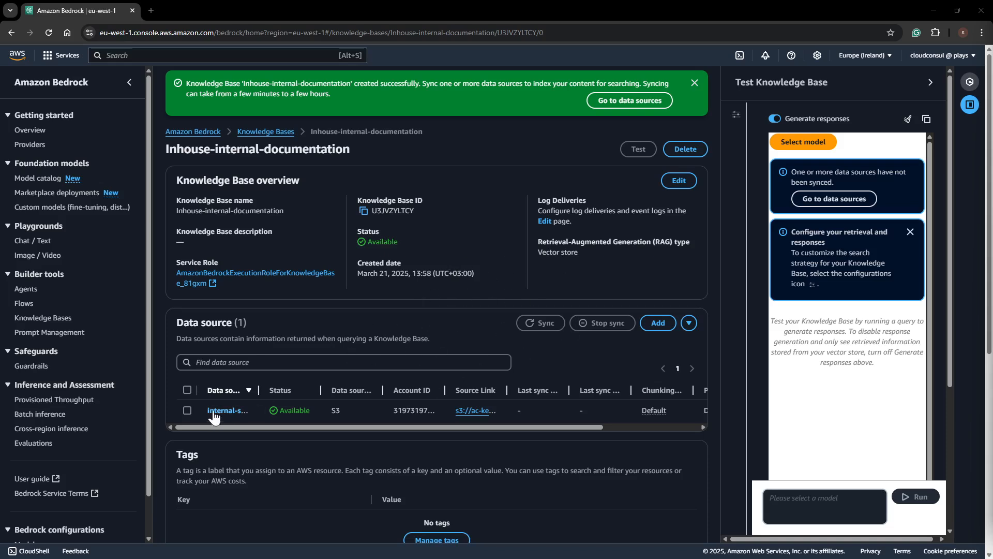
Step: Select the S3 data source and sync it so it shows a March 21 last sync date
click(187, 411)
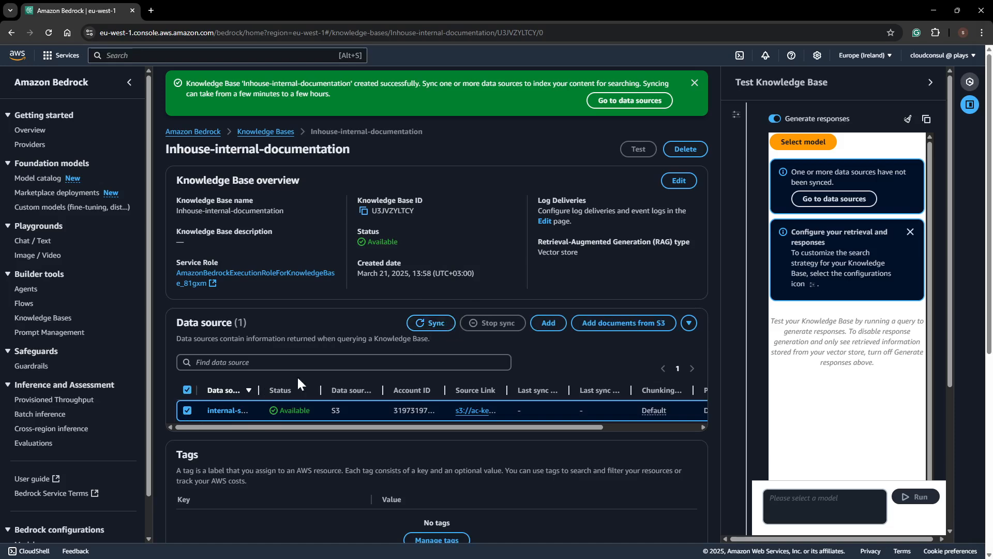
mouse_move(263, 397)
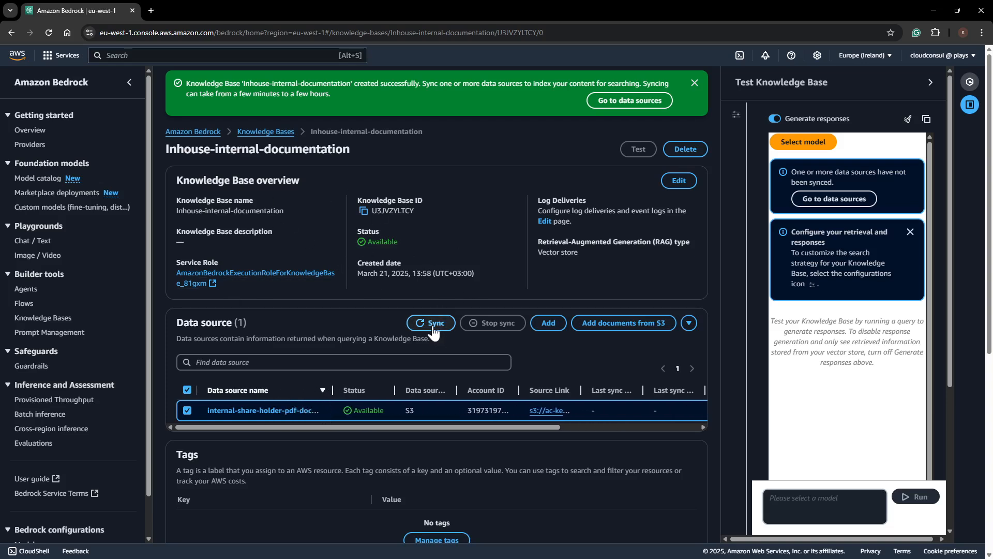
click(431, 322)
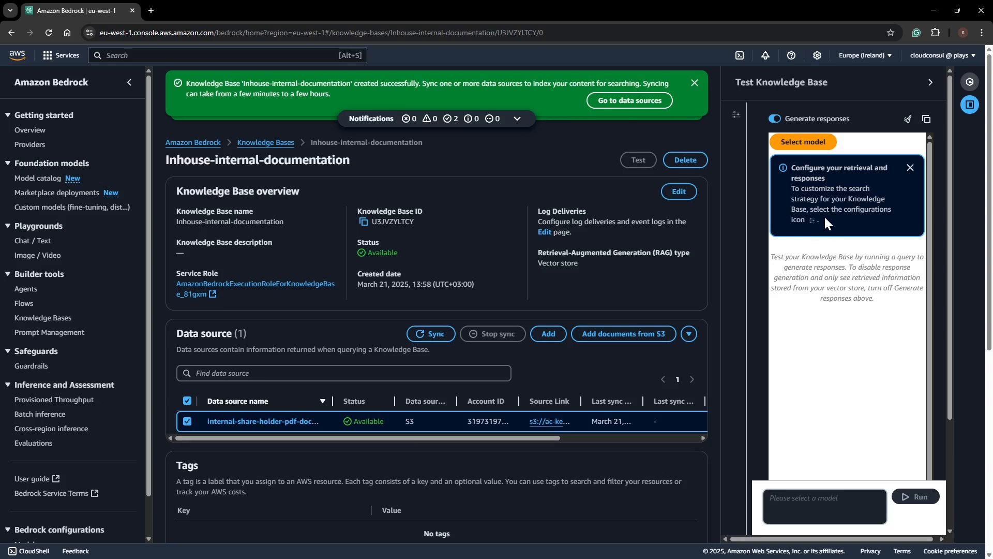
mouse_move(819, 163)
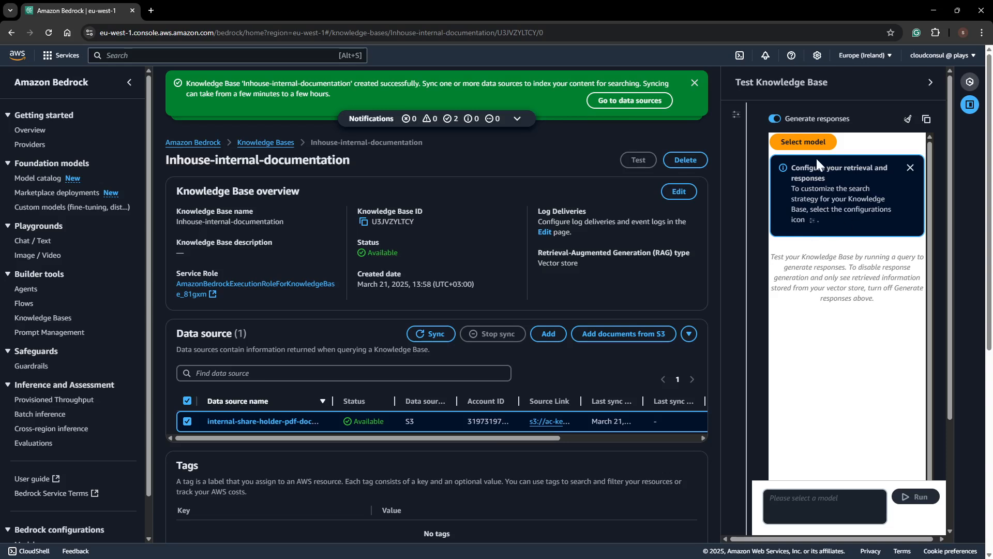
mouse_move(679, 272)
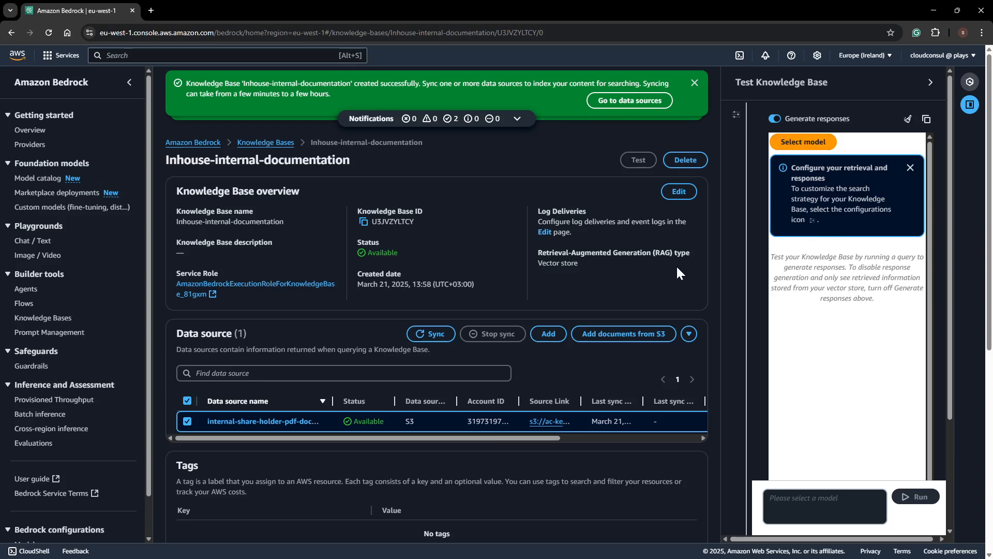
Step: Choose Anthropic Claude 3.5 Sonnet with the EU cross-region inference profile as the test model
click(802, 142)
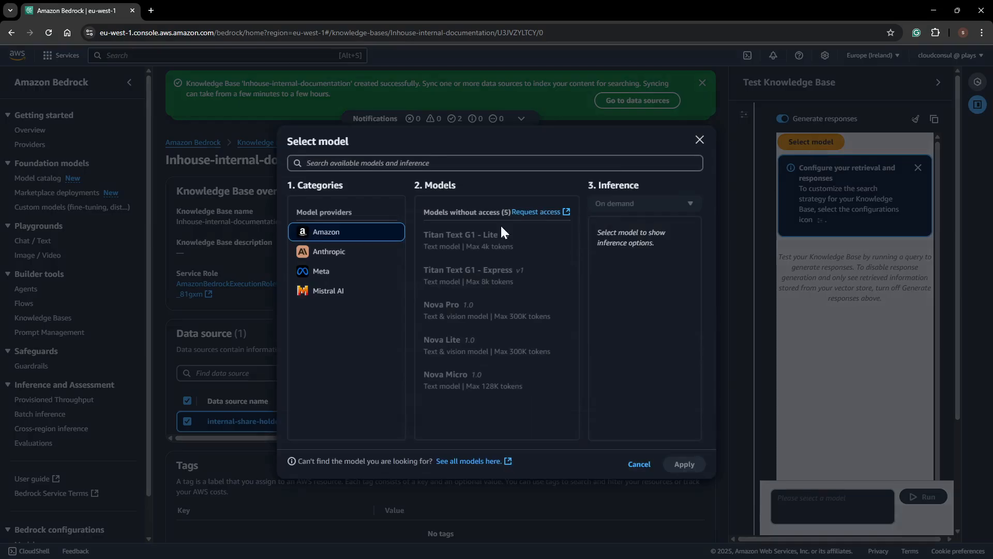
click(329, 252)
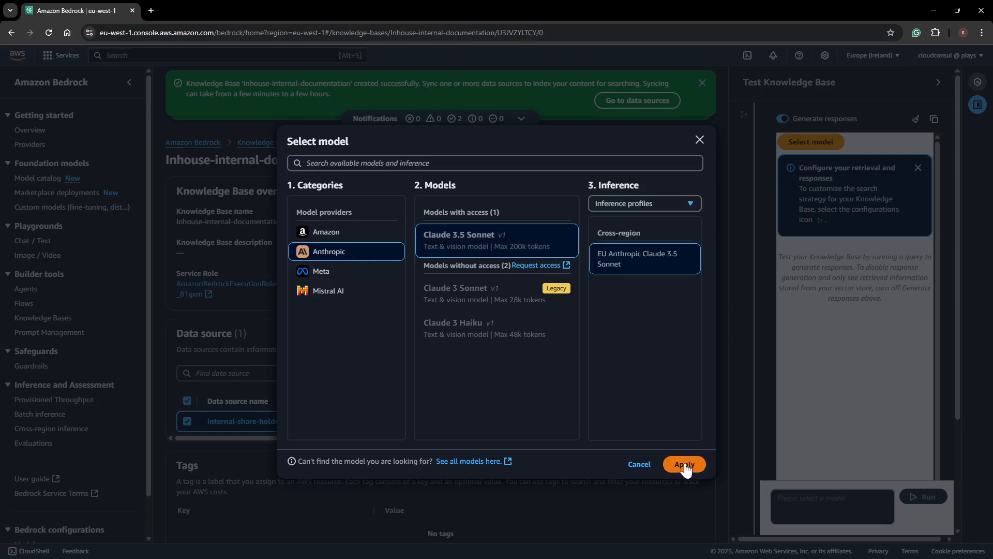
click(684, 463)
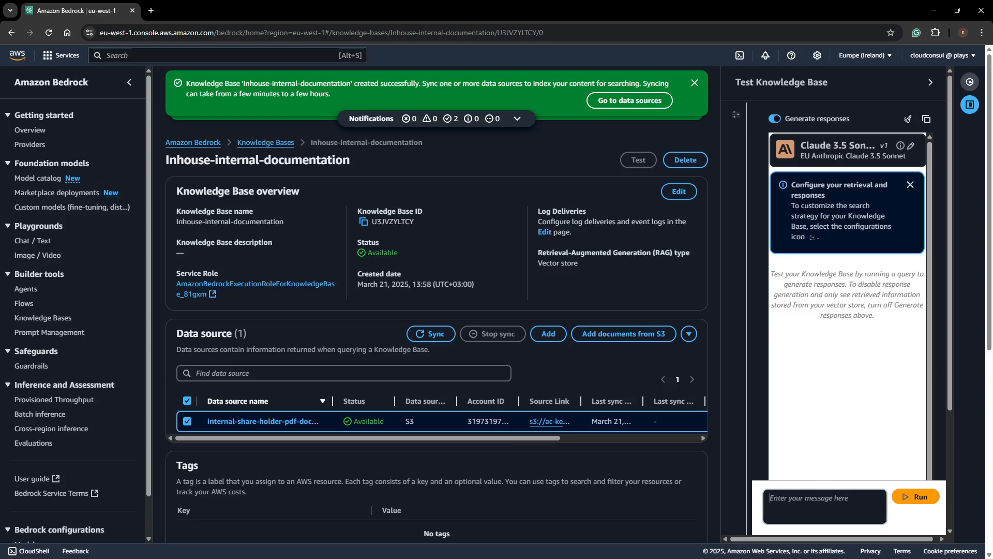
Step: Ask 'What is Amazon doing in the field of generative AI?' and read the no-information-found answer
text(What is Amazon doing in the field of generative AI?)
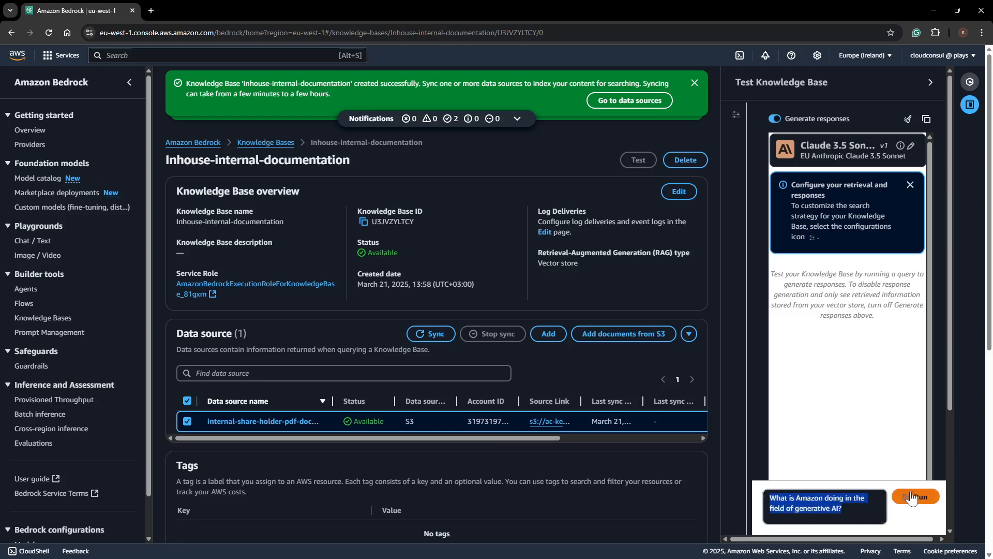
click(918, 496)
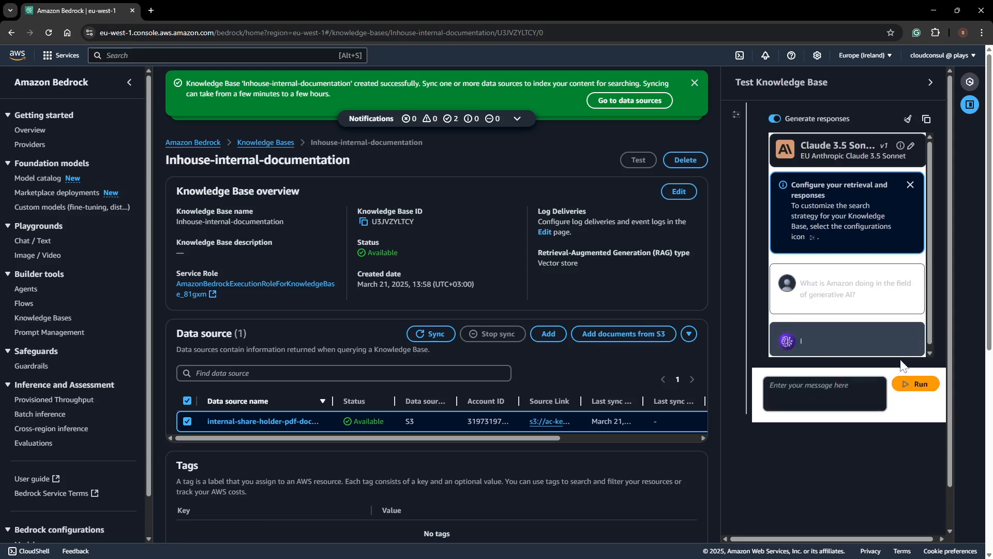
click(916, 383)
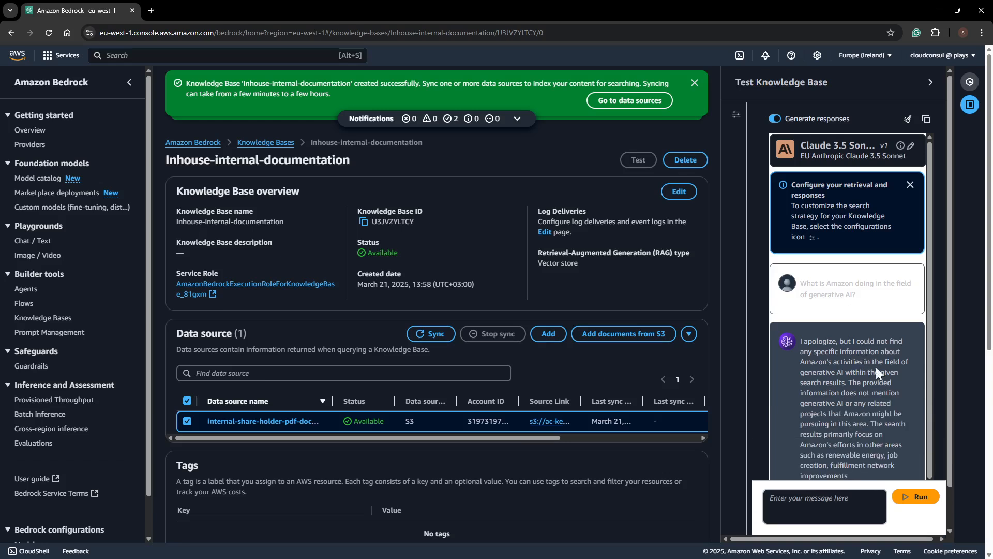
scroll(down, 3)
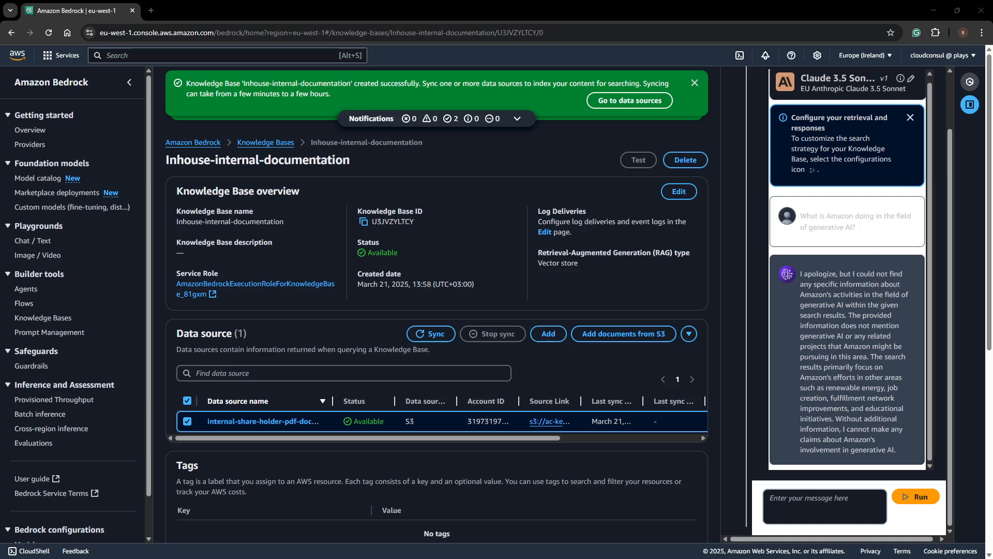
mouse_move(830, 280)
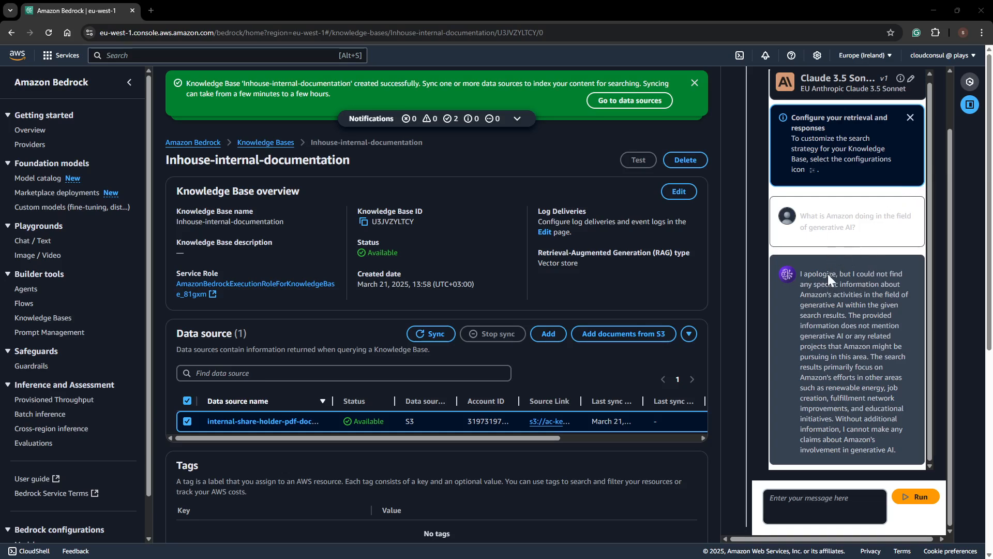
mouse_move(867, 317)
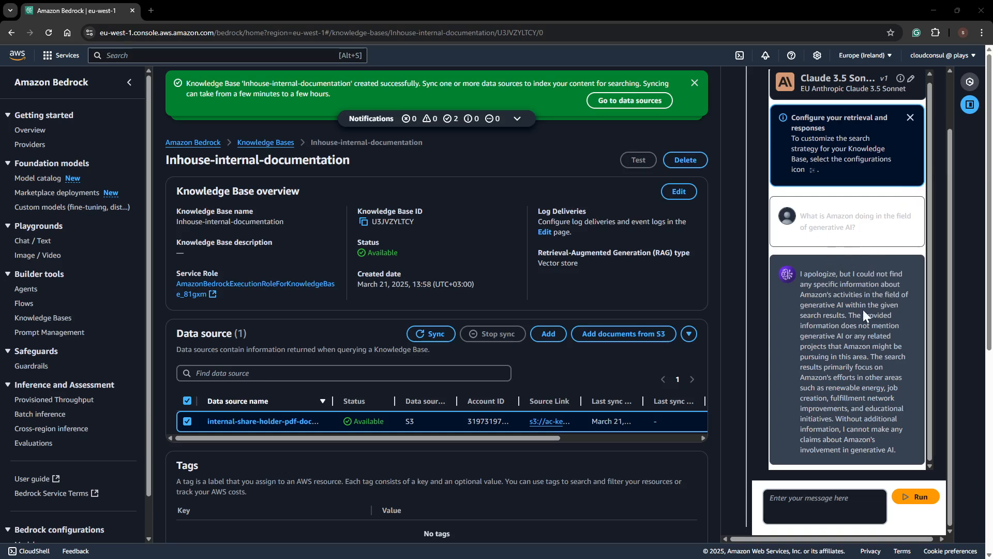
mouse_move(868, 343)
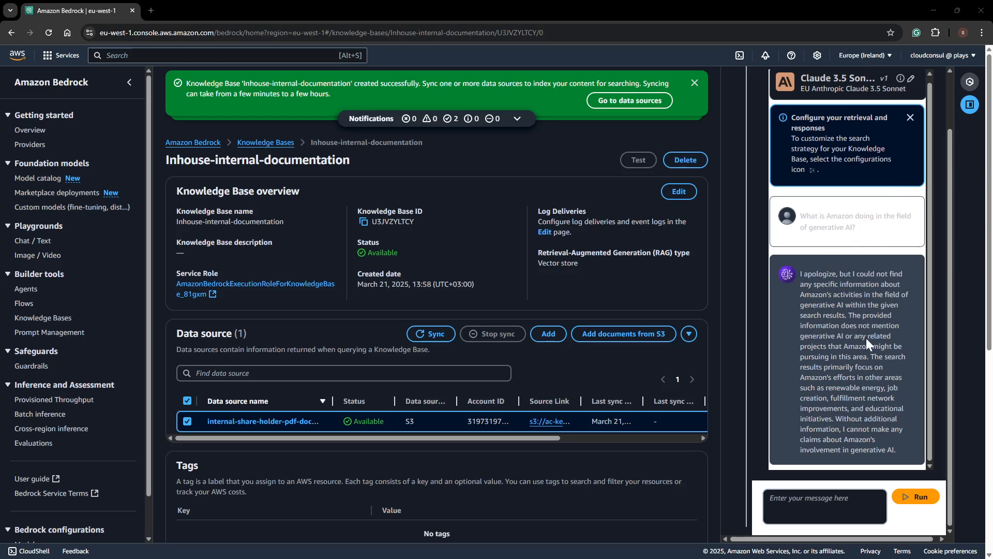
scroll(down, 3)
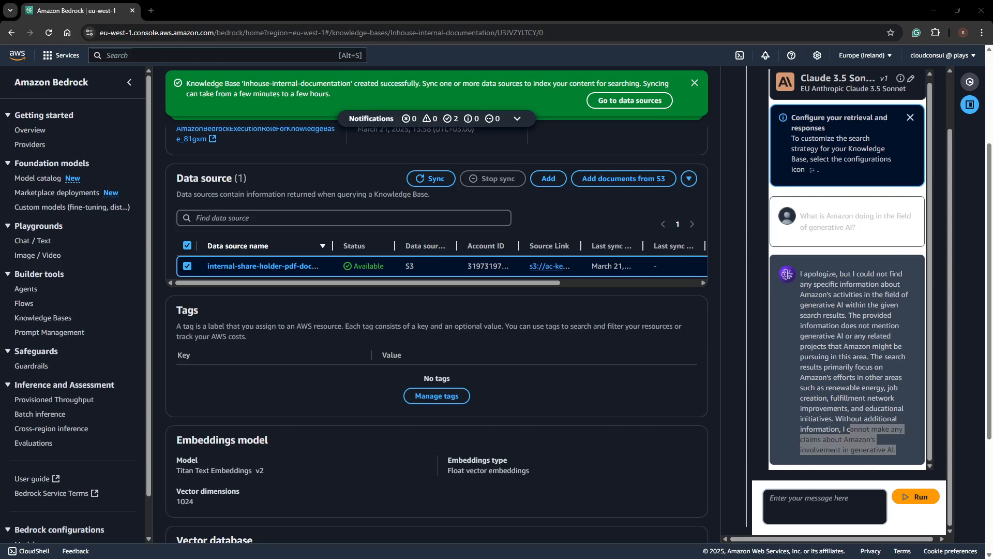
mouse_move(949, 416)
text(what is the vision for Kuiper)
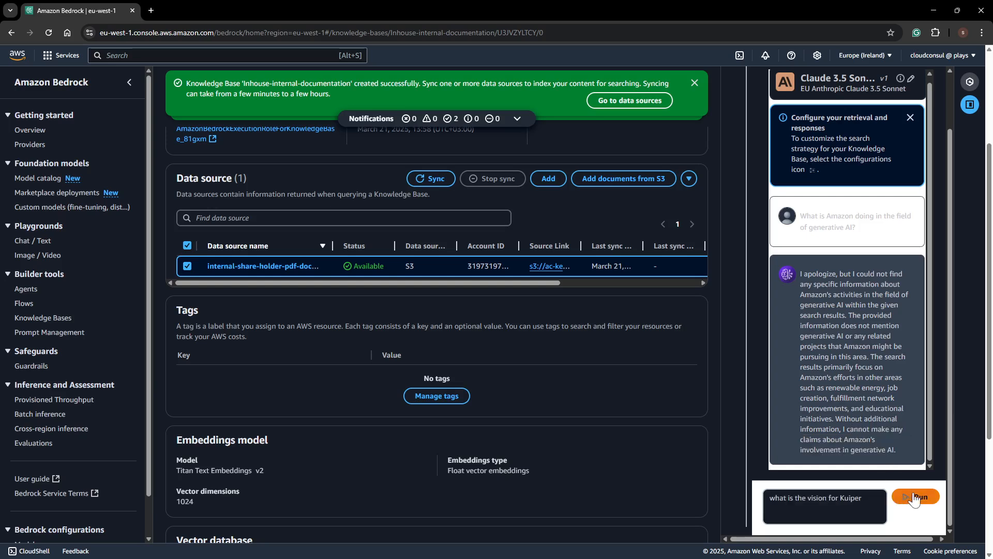
Step: Ask 'what is the vision for Kuiper' and read the detailed cited answer to its end
click(916, 495)
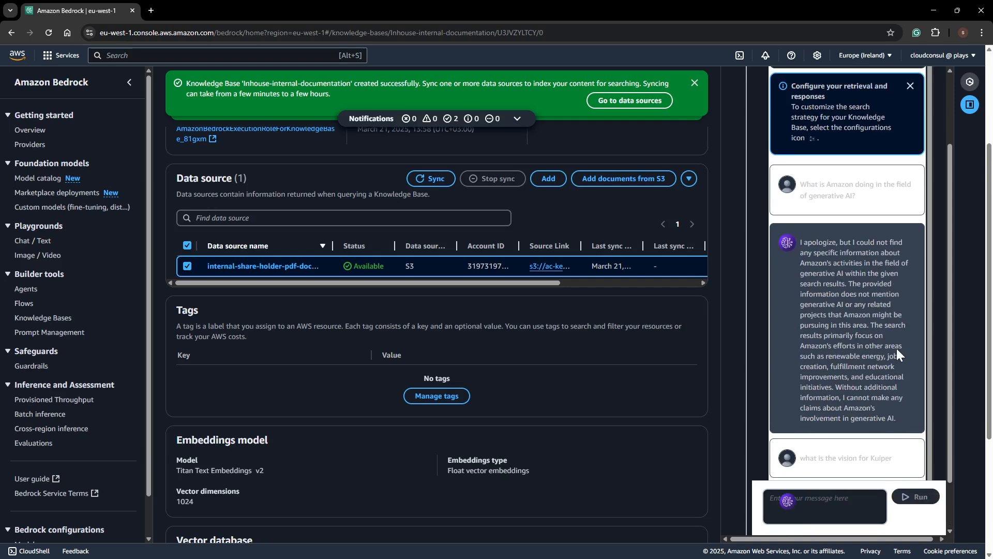
mouse_move(898, 356)
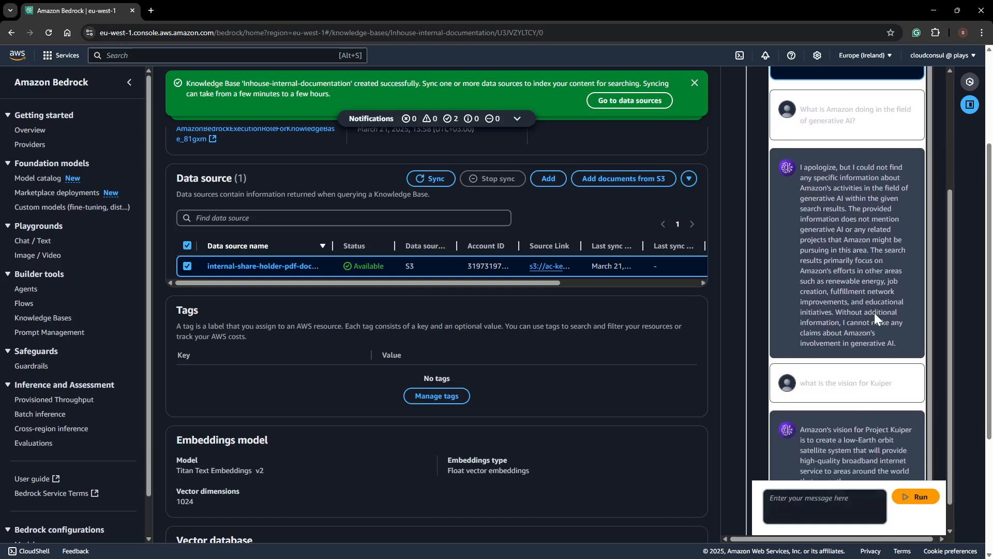
scroll(down, 3)
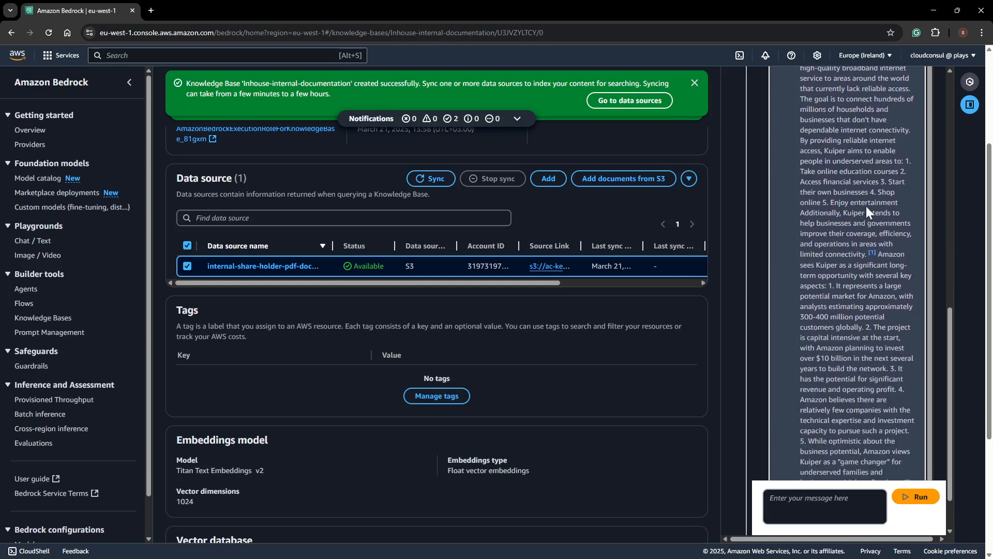
scroll(down, 3)
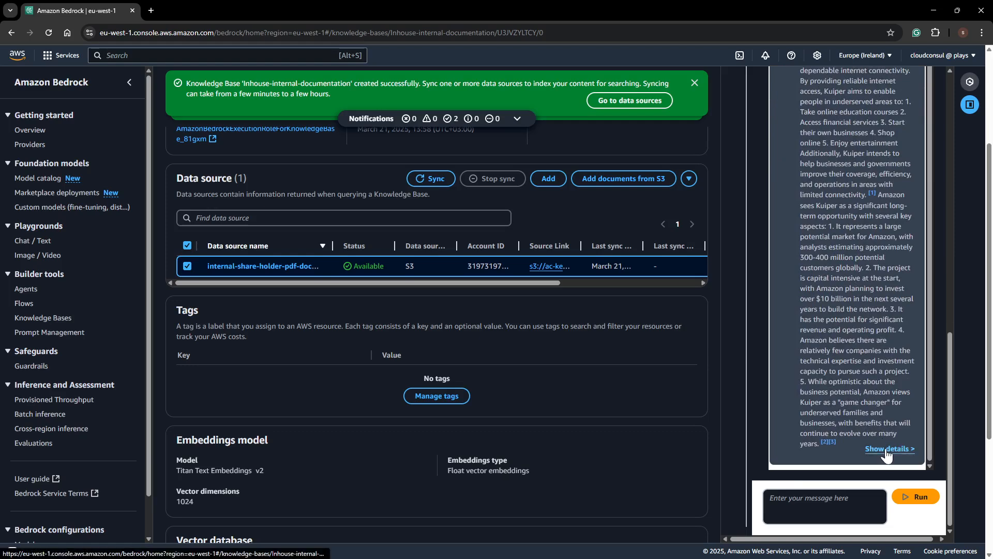
scroll(down, 3)
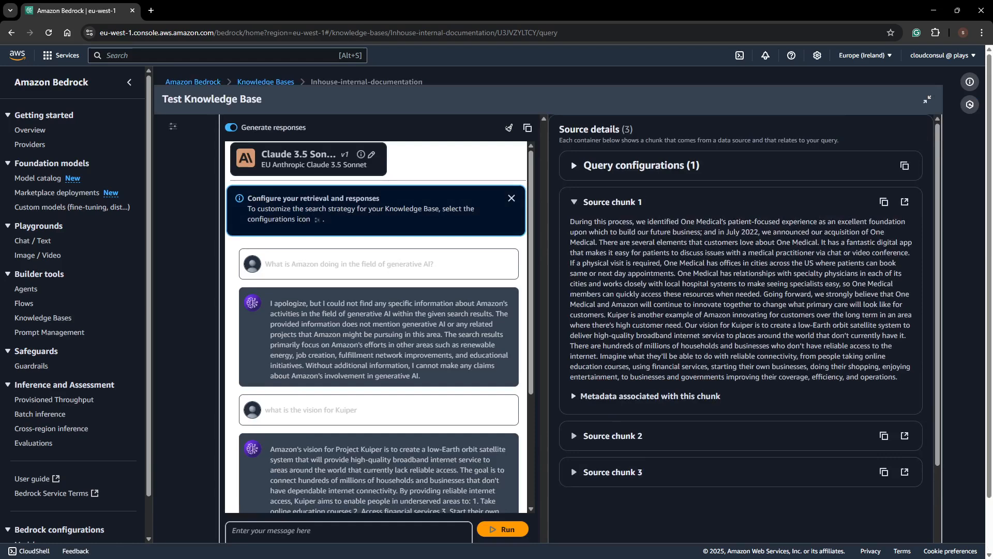
mouse_move(650, 396)
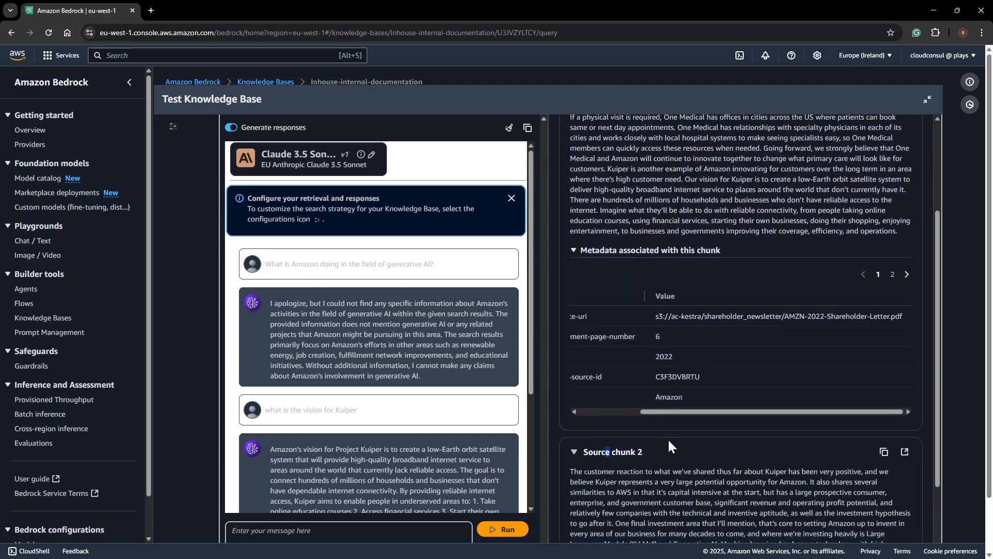
Step: Review Source chunk 1 and its metadata tracing the answer to the 2022 shareholder letter PDF
scroll(down, 3)
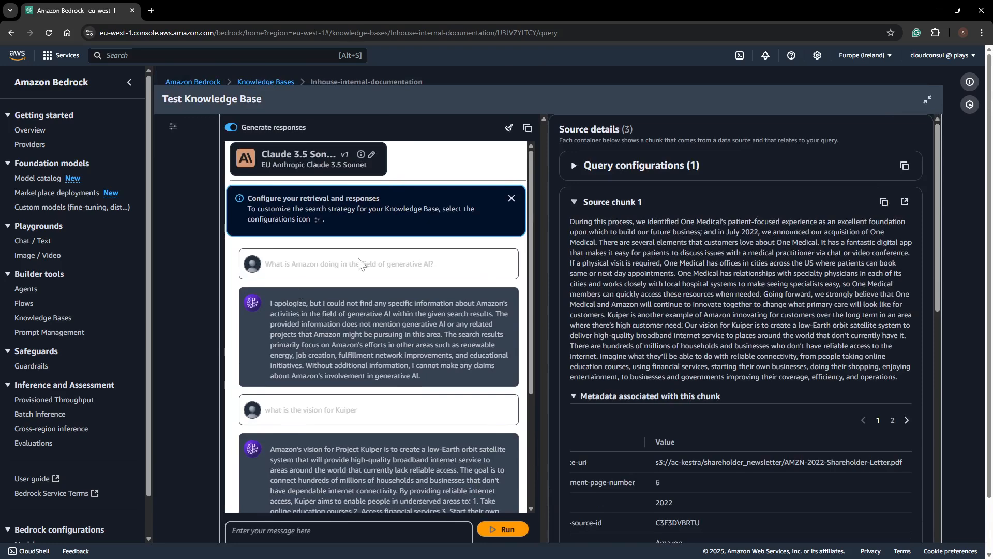
mouse_move(453, 281)
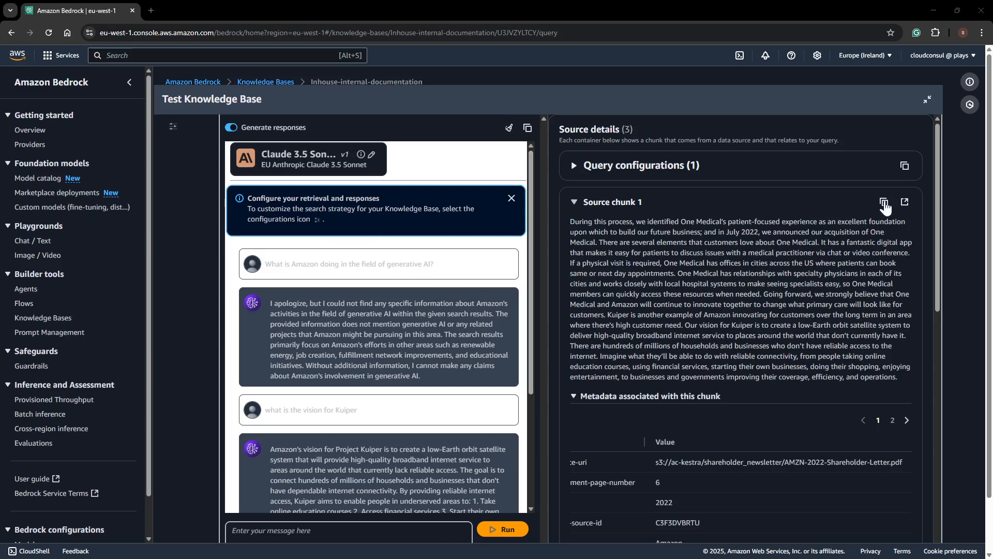
mouse_move(886, 209)
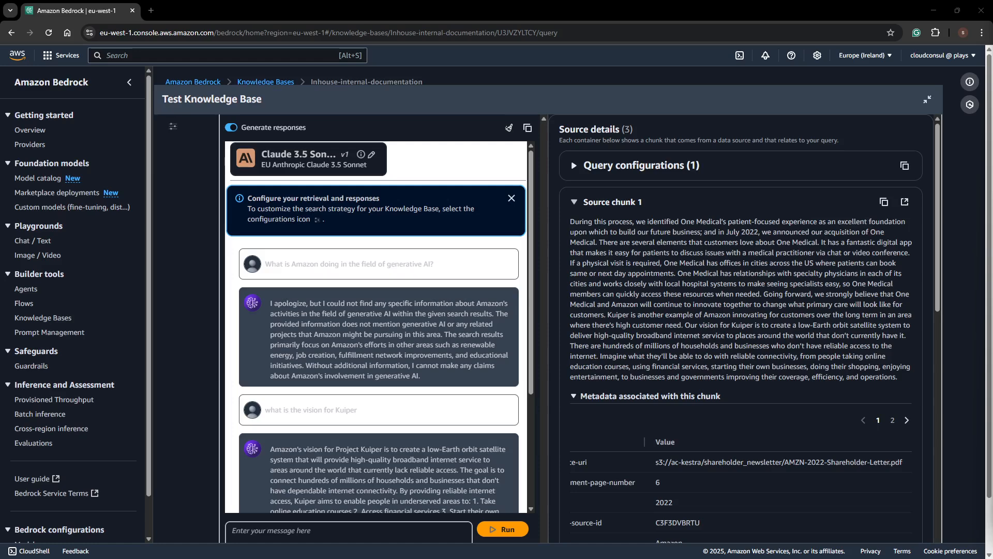
mouse_move(109, 321)
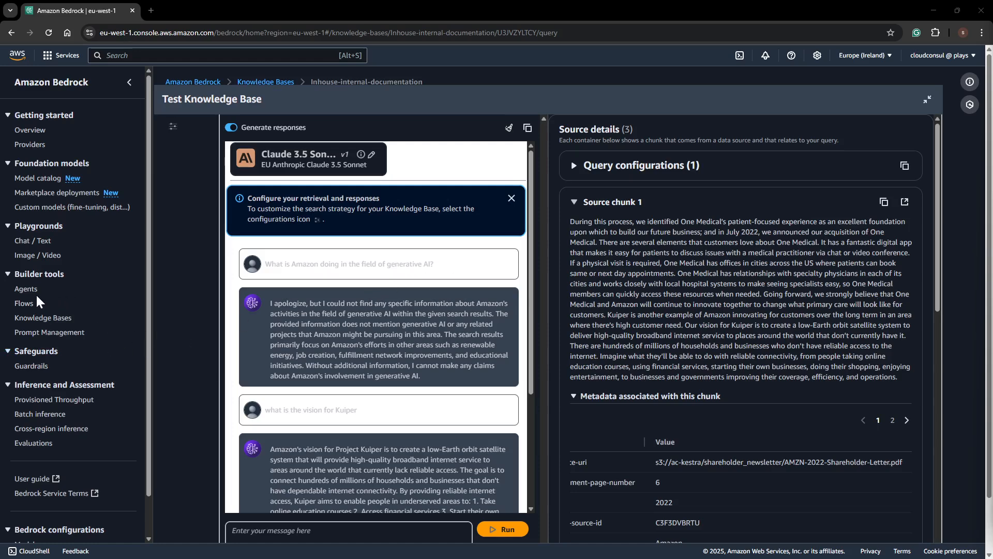
mouse_move(51, 303)
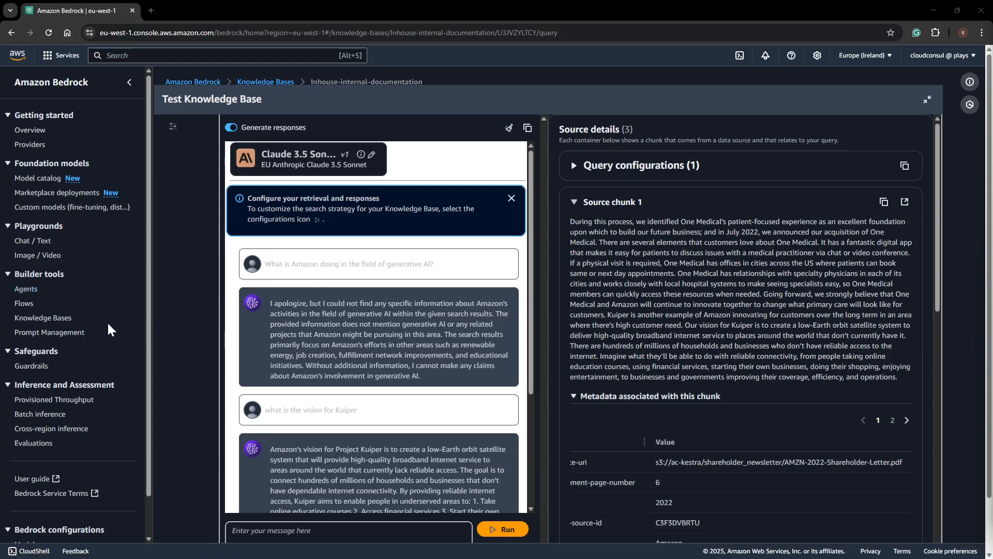
mouse_move(86, 302)
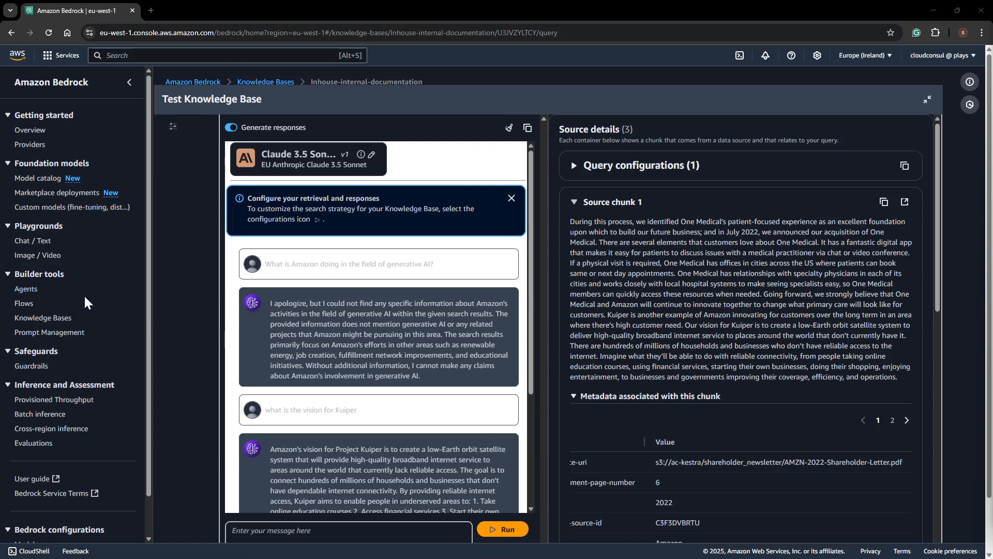
mouse_move(87, 302)
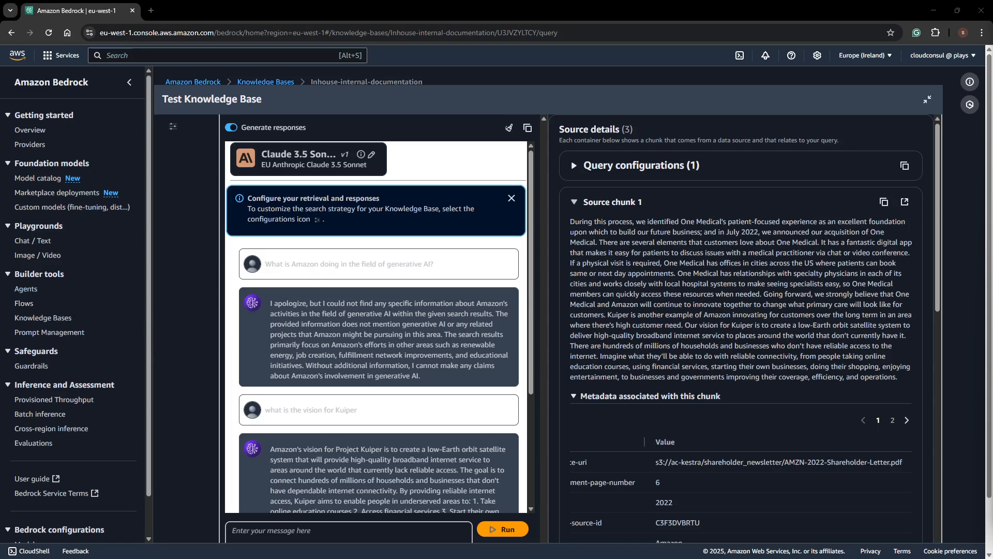